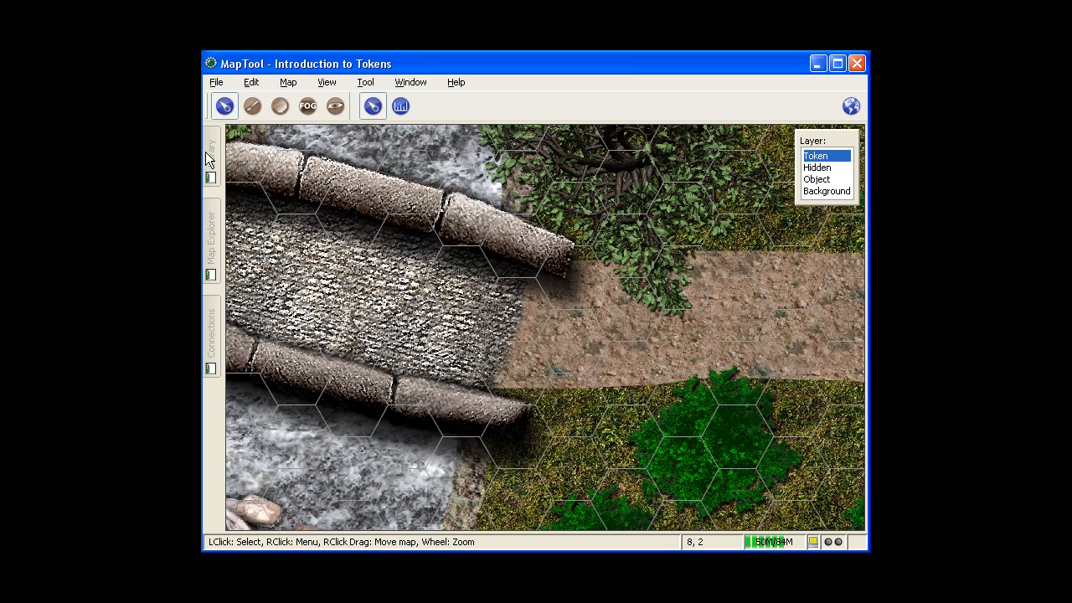
Drag the wolf, Marine2 and lizard tokens from the Resource Library onto the map, moving the marine to the bridge's top.
{"action": "left_click", "coordinate": [211, 152]}
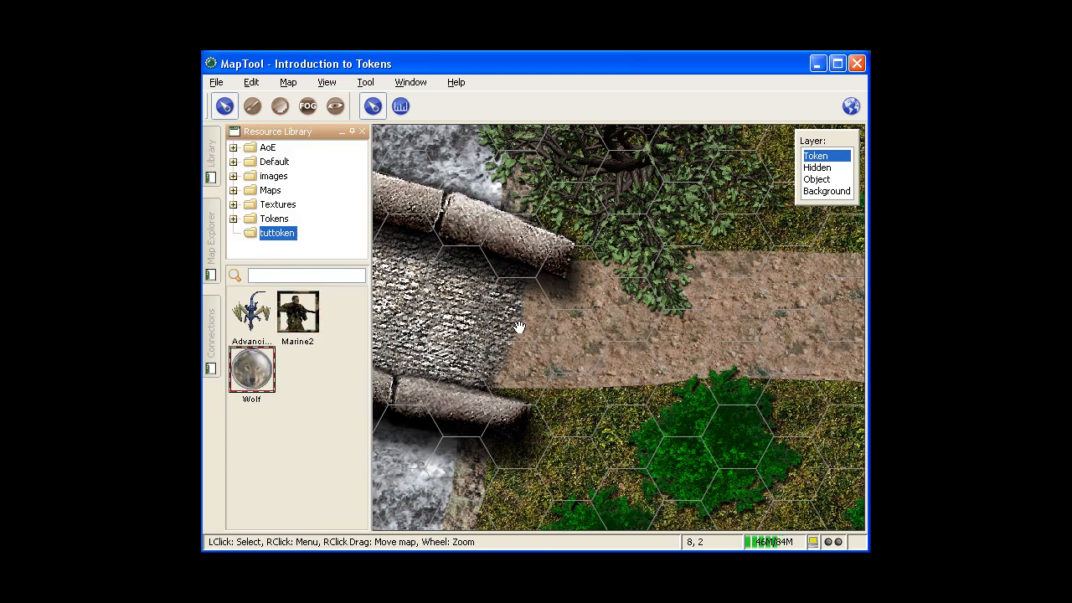
{"action": "left_click_drag", "start_coordinate": [251, 370], "coordinate": [461, 276]}
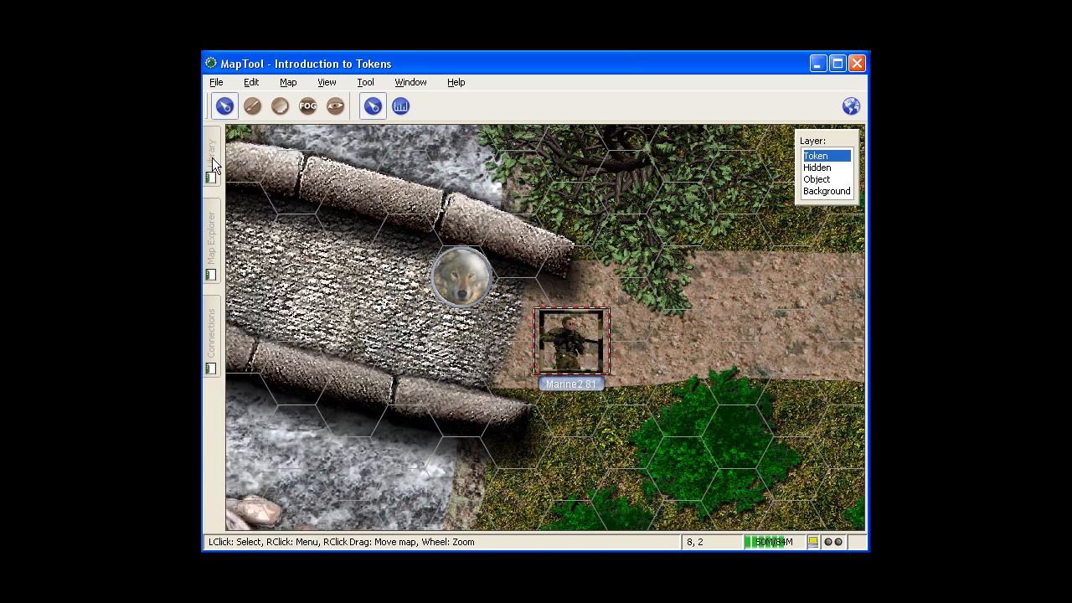
{"action": "left_click", "coordinate": [211, 159]}
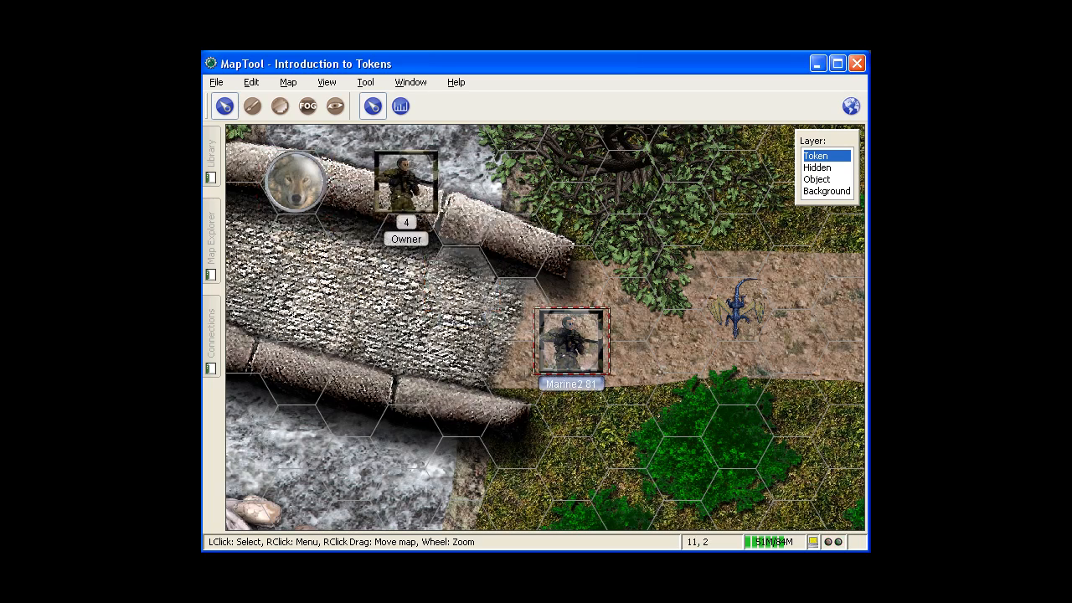
{"action": "left_click_drag", "start_coordinate": [569, 344], "coordinate": [405, 180]}
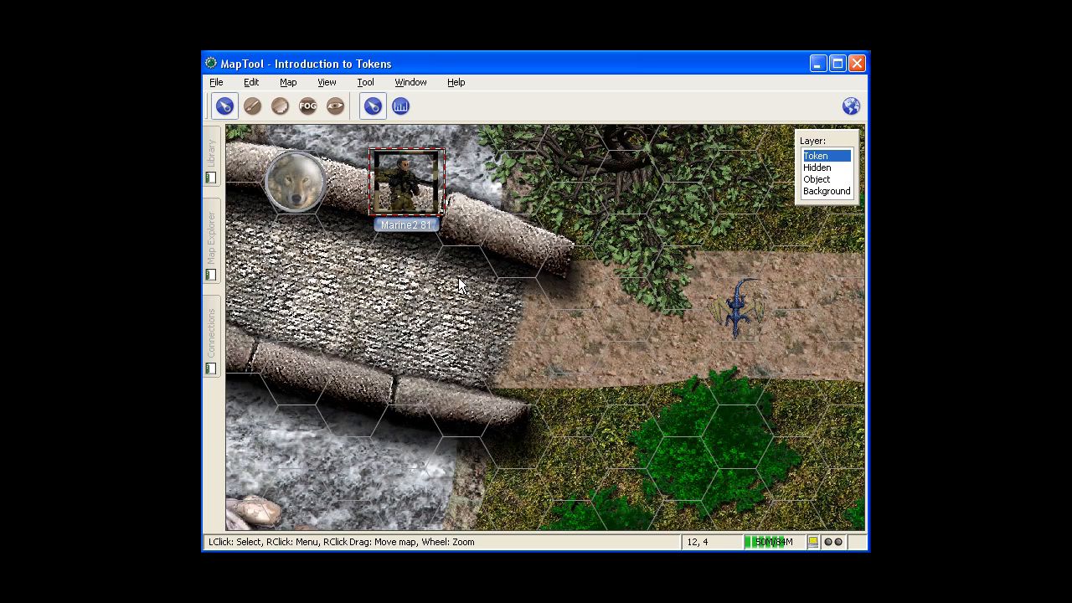
{"action": "mouse_move", "coordinate": [731, 315]}
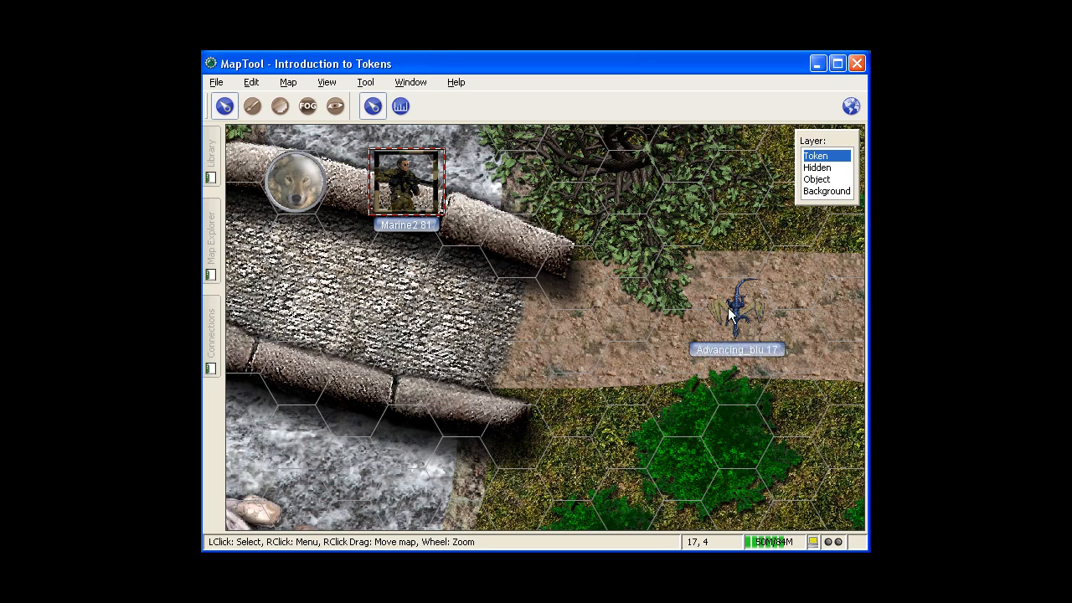
{"action": "mouse_move", "coordinate": [690, 327]}
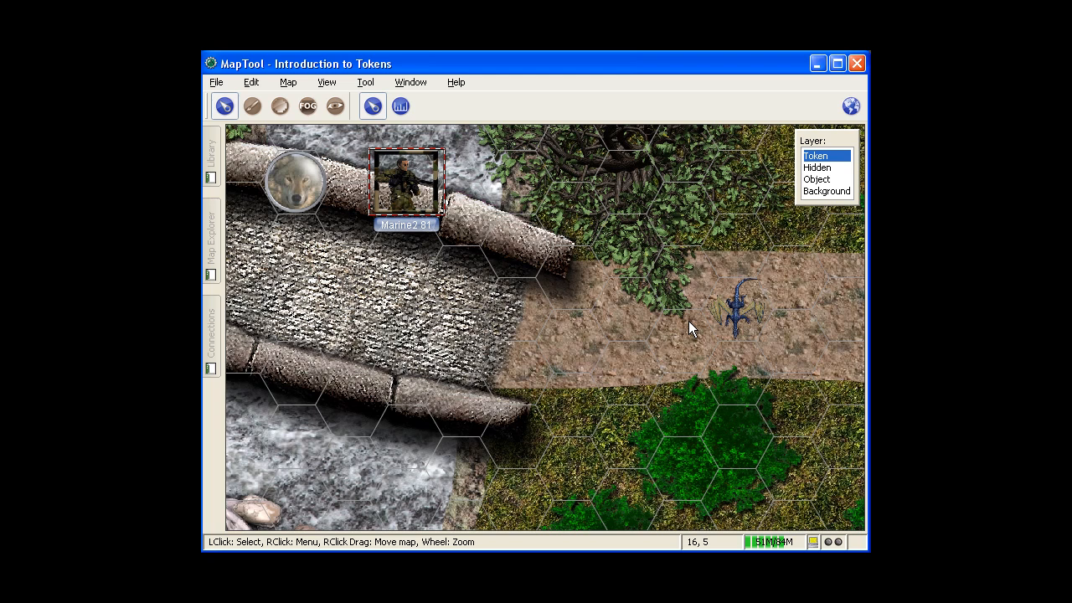
{"action": "mouse_move", "coordinate": [589, 267]}
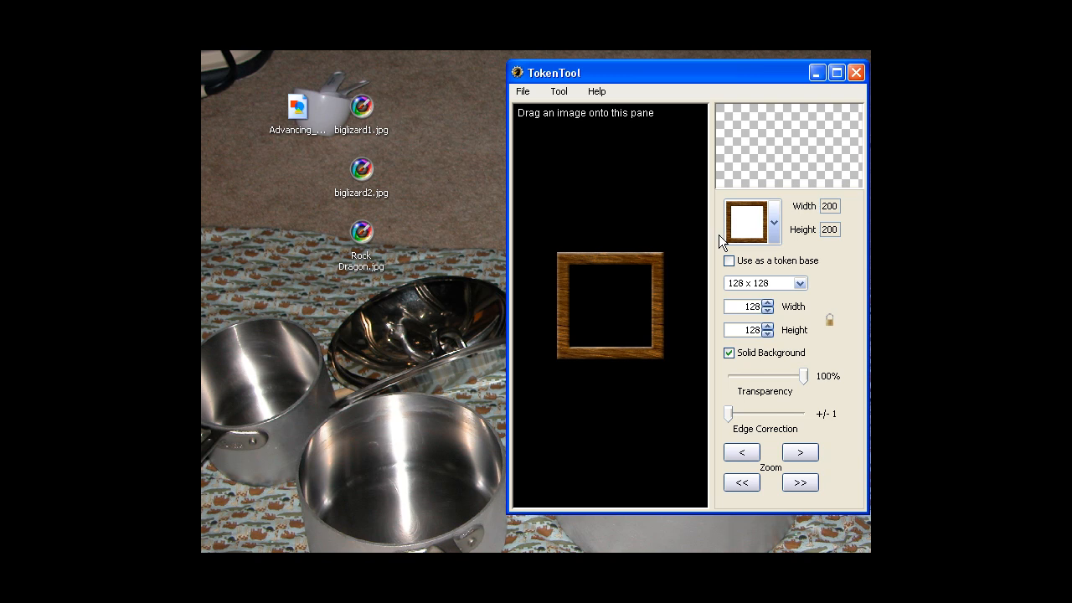
Choose the thin round gold ring overlay in place of the wooden square frame.
{"action": "left_click", "coordinate": [771, 221]}
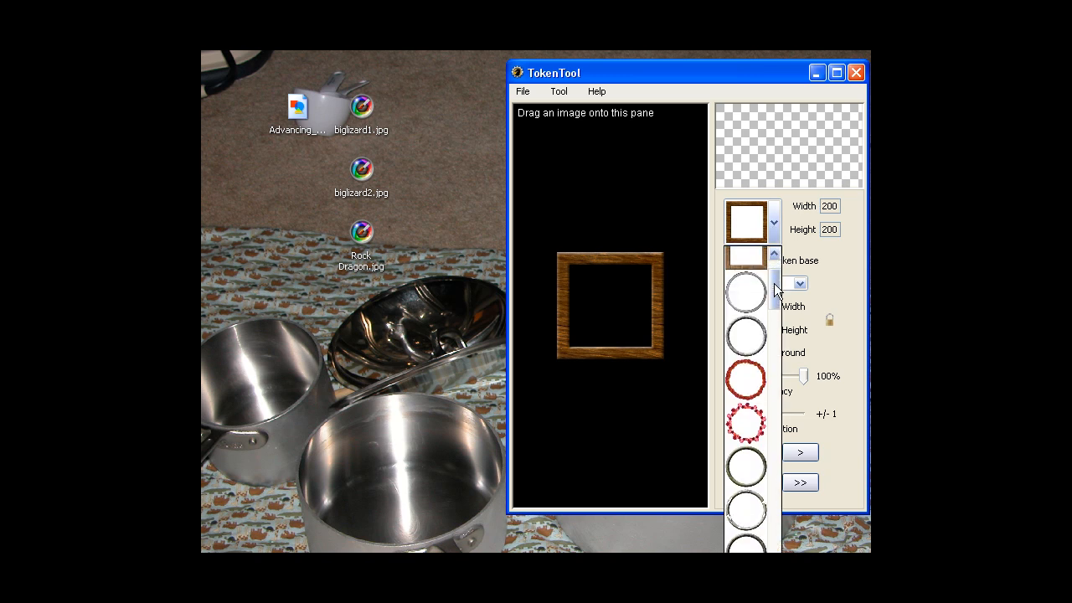
{"action": "left_click", "coordinate": [744, 469]}
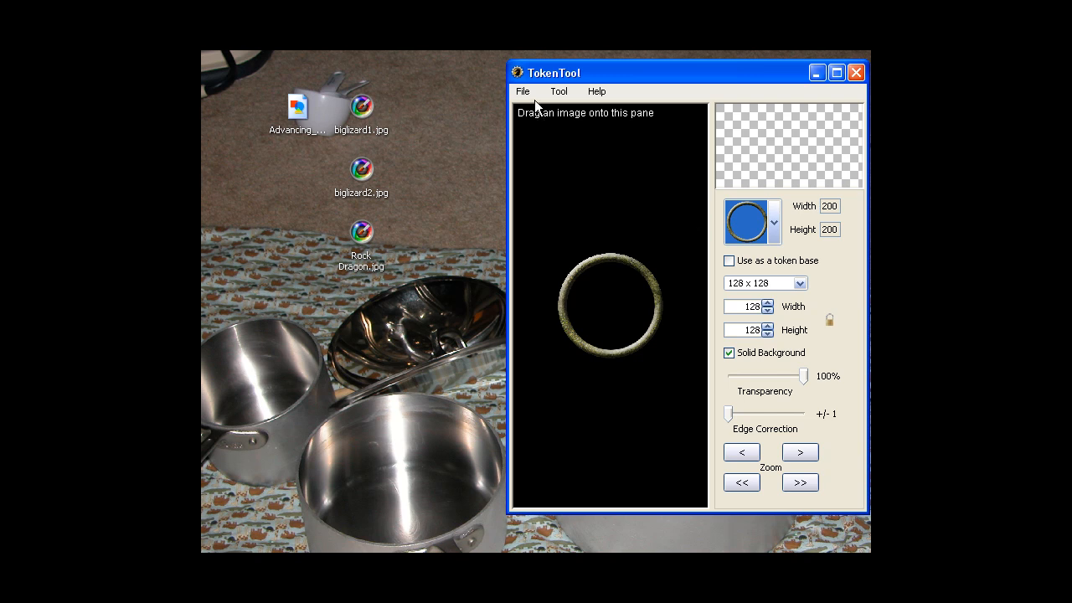
{"action": "left_click", "coordinate": [523, 90]}
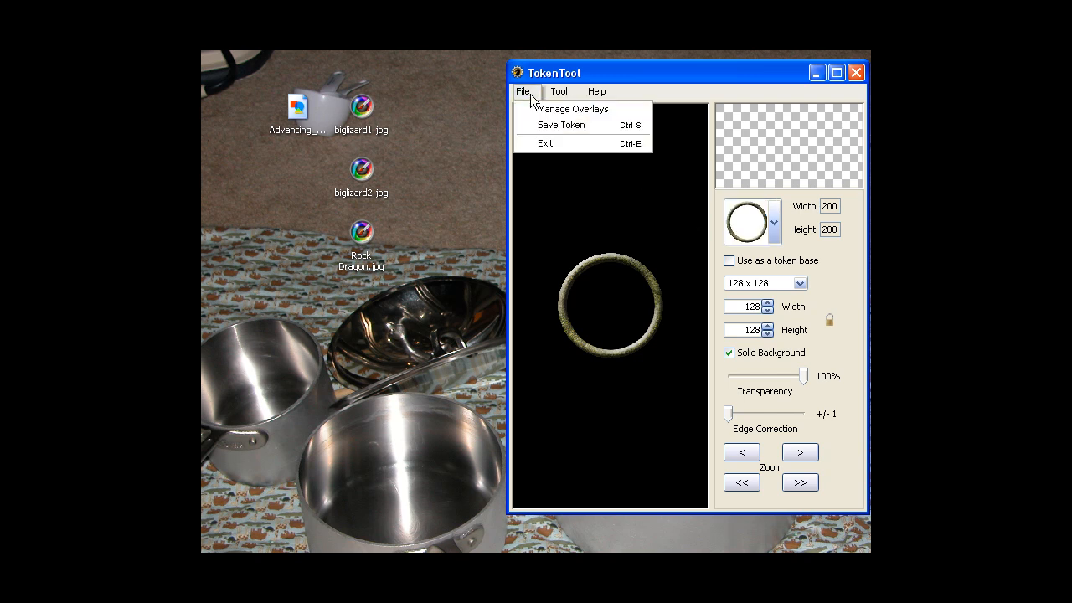
{"action": "mouse_move", "coordinate": [573, 109]}
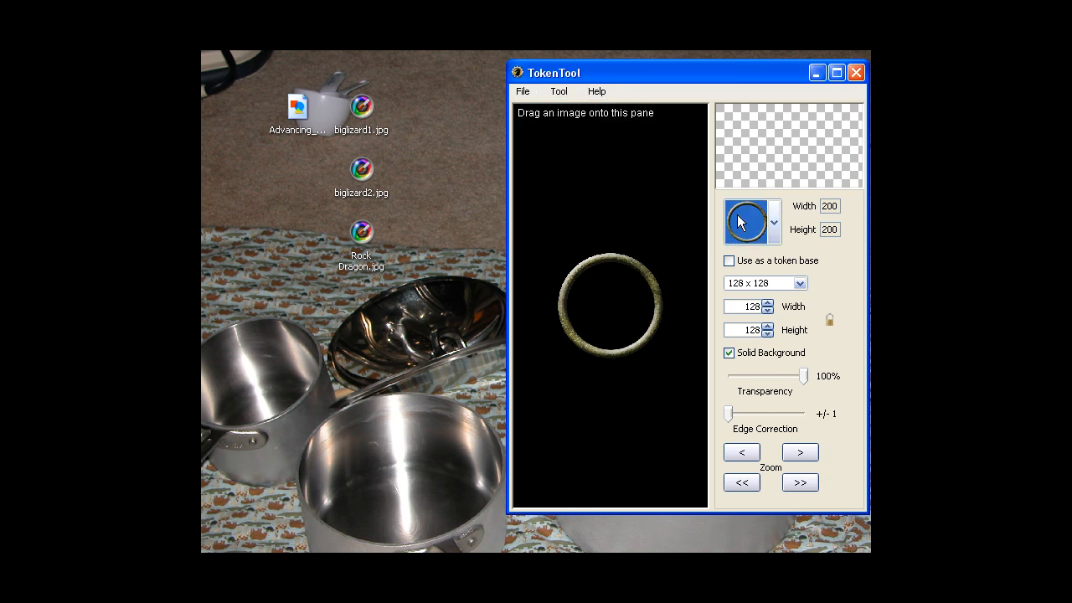
{"action": "mouse_move", "coordinate": [674, 245]}
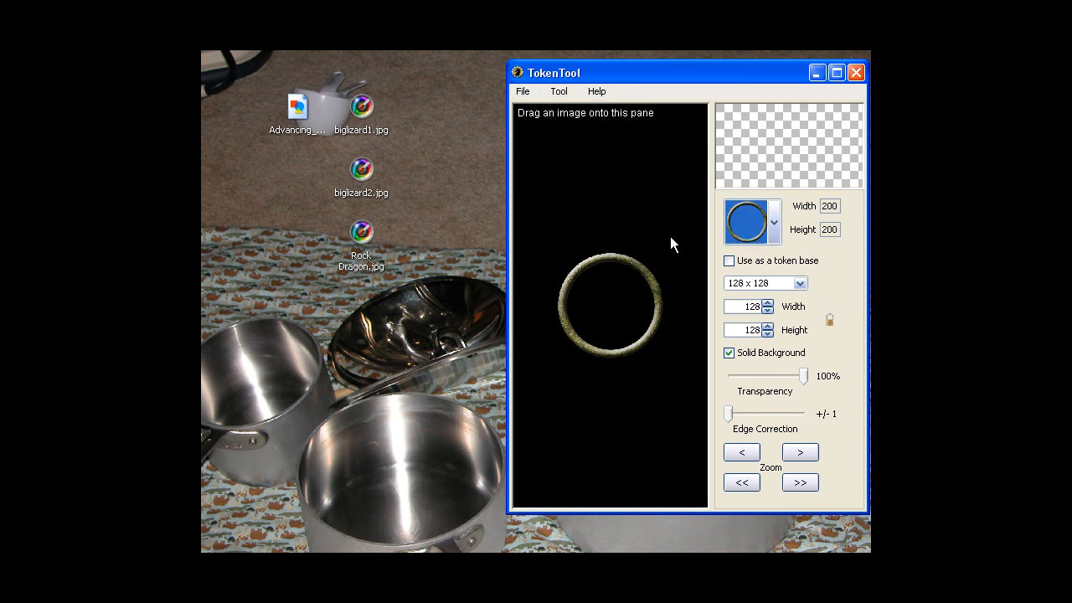
{"action": "mouse_move", "coordinate": [375, 115]}
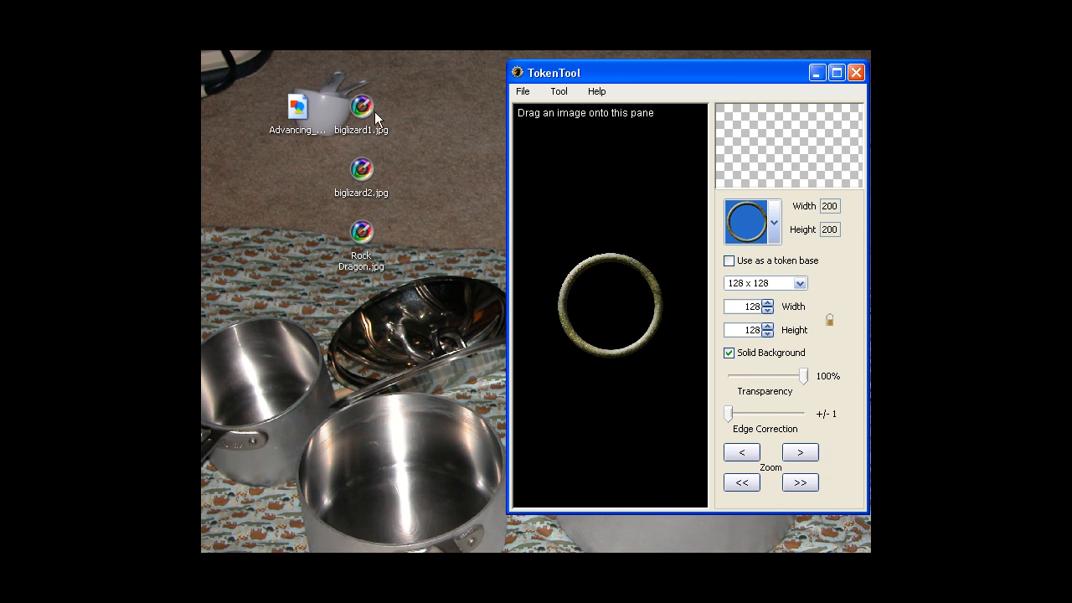
{"action": "mouse_move", "coordinate": [617, 325]}
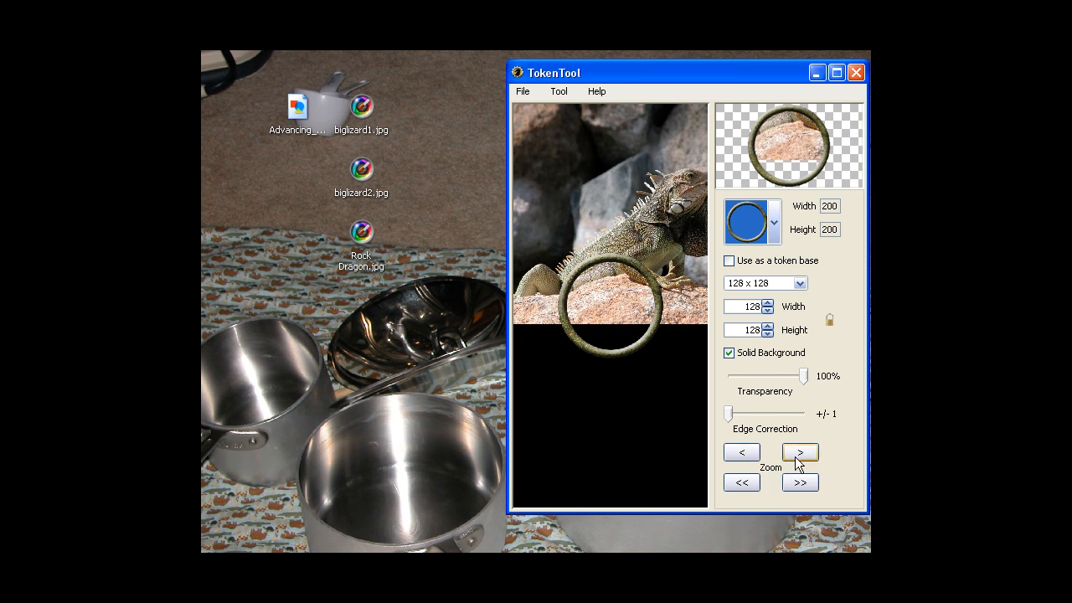
Shrink the lizard photo so its head fits inside the round ring.
{"action": "left_click", "coordinate": [799, 452]}
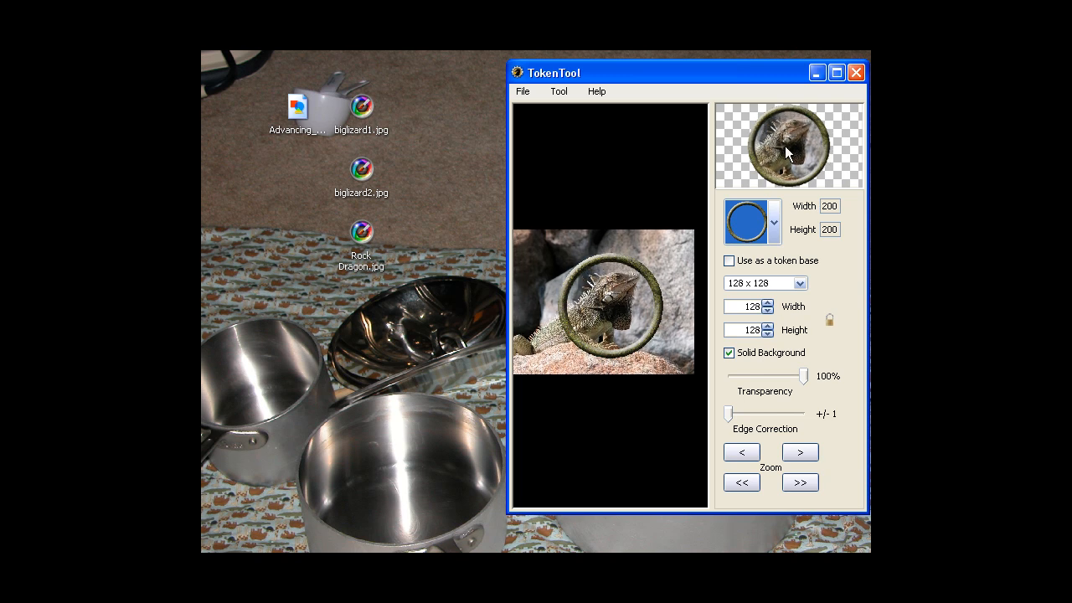
{"action": "left_click", "coordinate": [799, 283]}
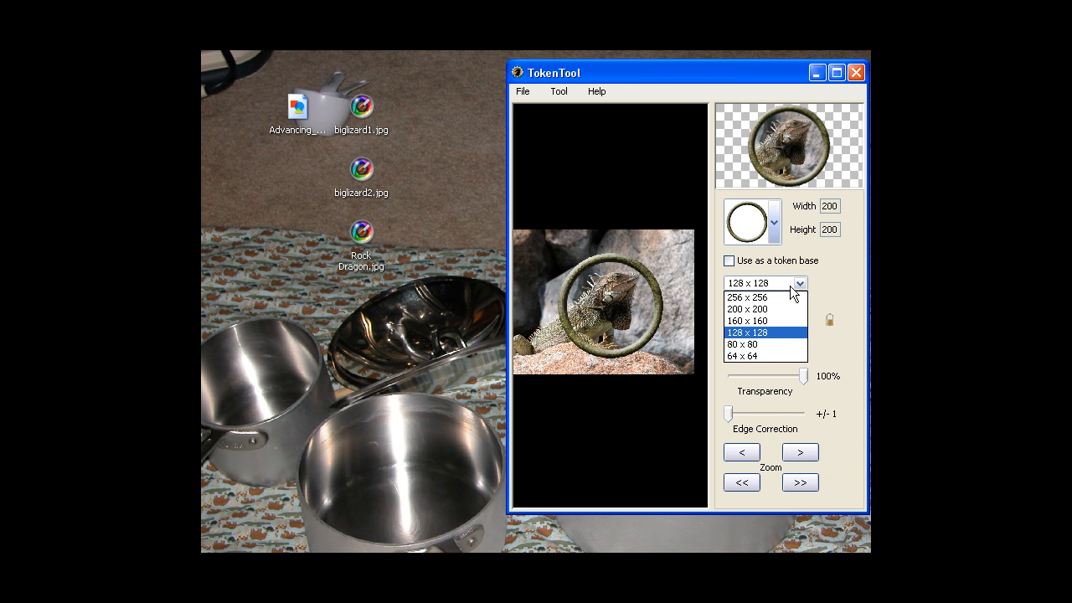
{"action": "left_click", "coordinate": [747, 332]}
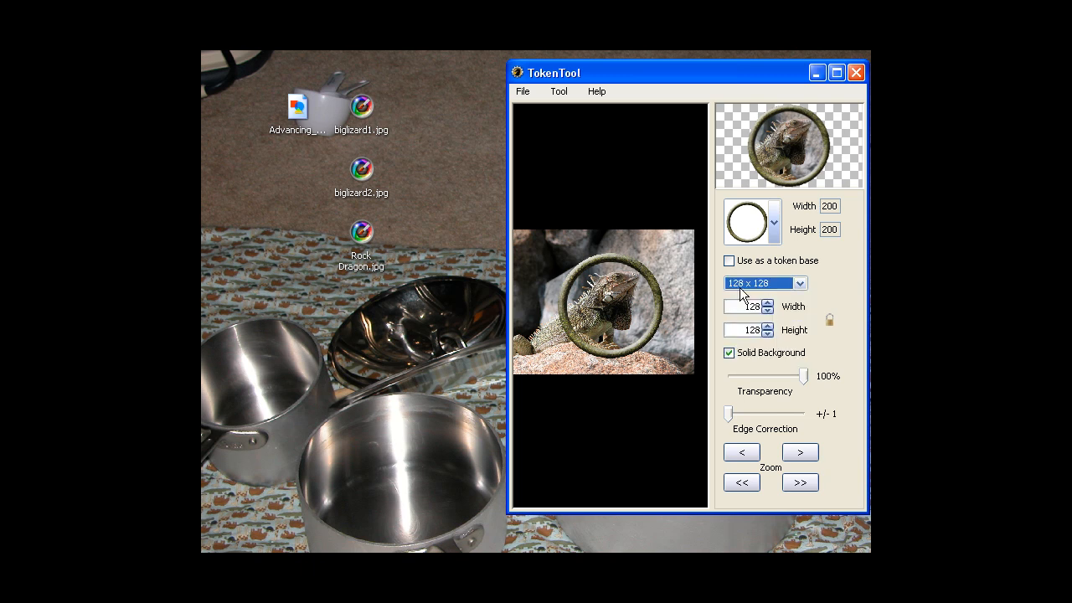
{"action": "left_click", "coordinate": [767, 302]}
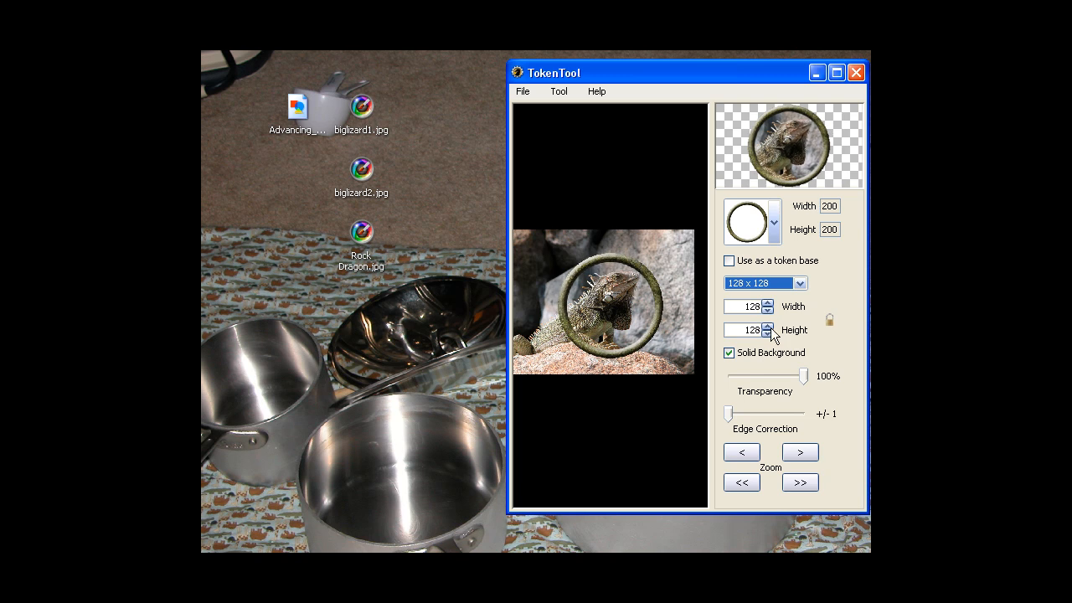
{"action": "left_click", "coordinate": [767, 301]}
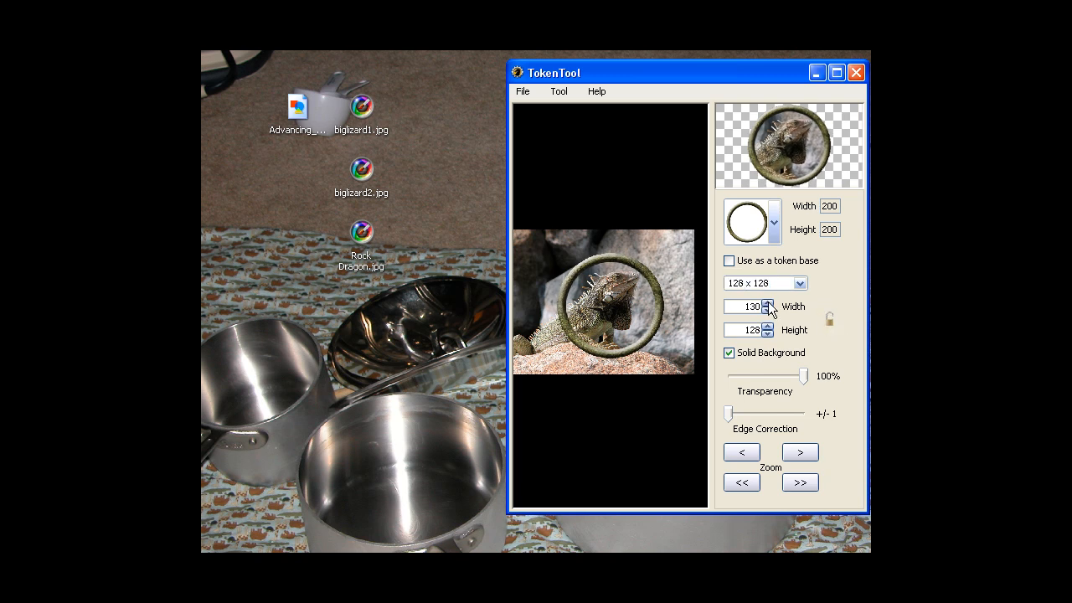
{"action": "left_click", "coordinate": [767, 302]}
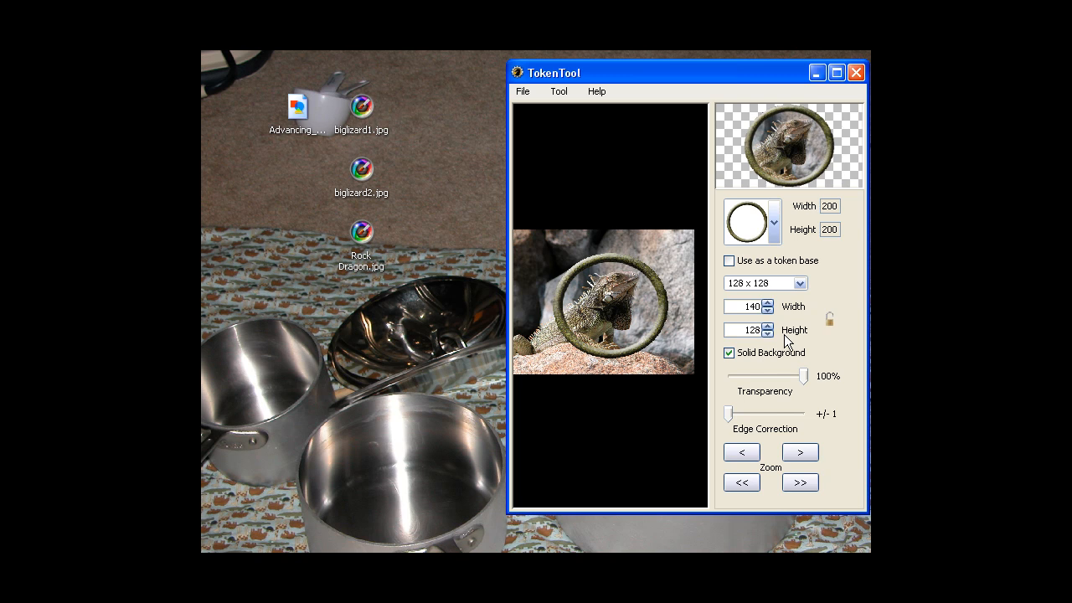
{"action": "left_click", "coordinate": [767, 308]}
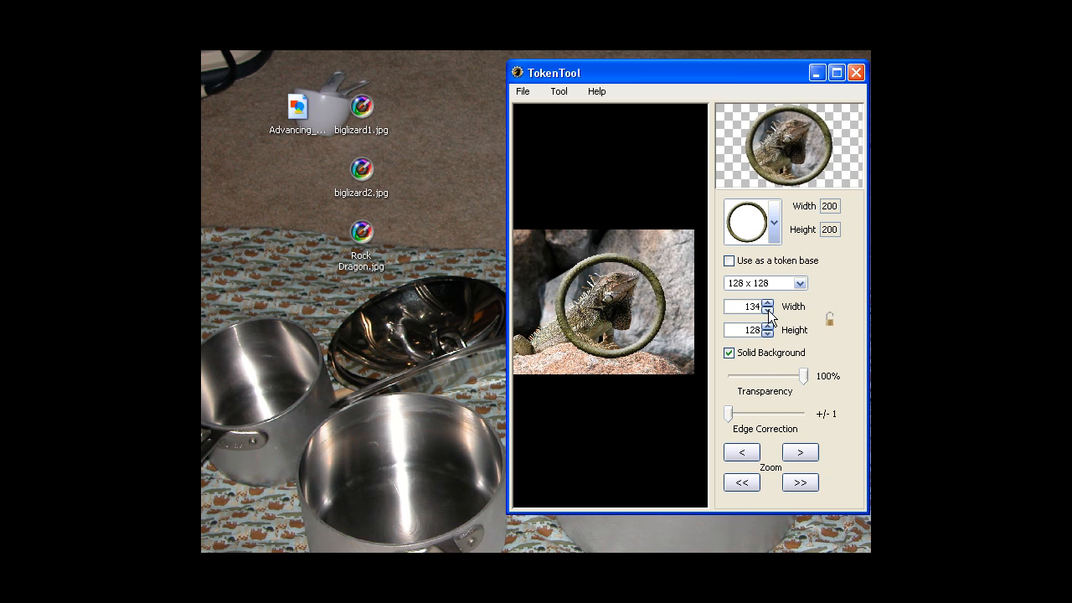
{"action": "left_click", "coordinate": [769, 310]}
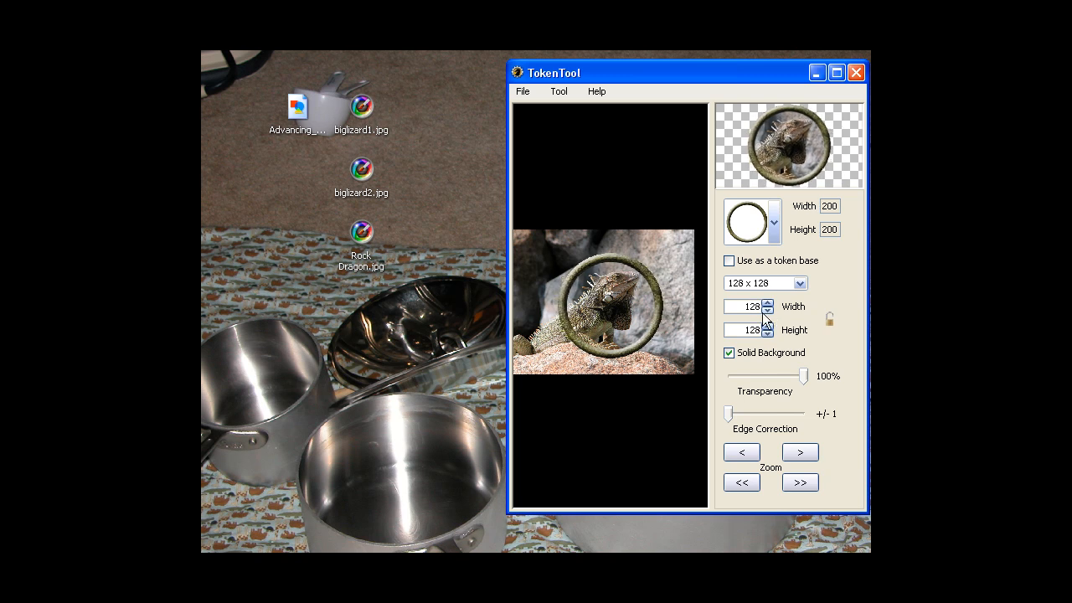
{"action": "mouse_move", "coordinate": [796, 398]}
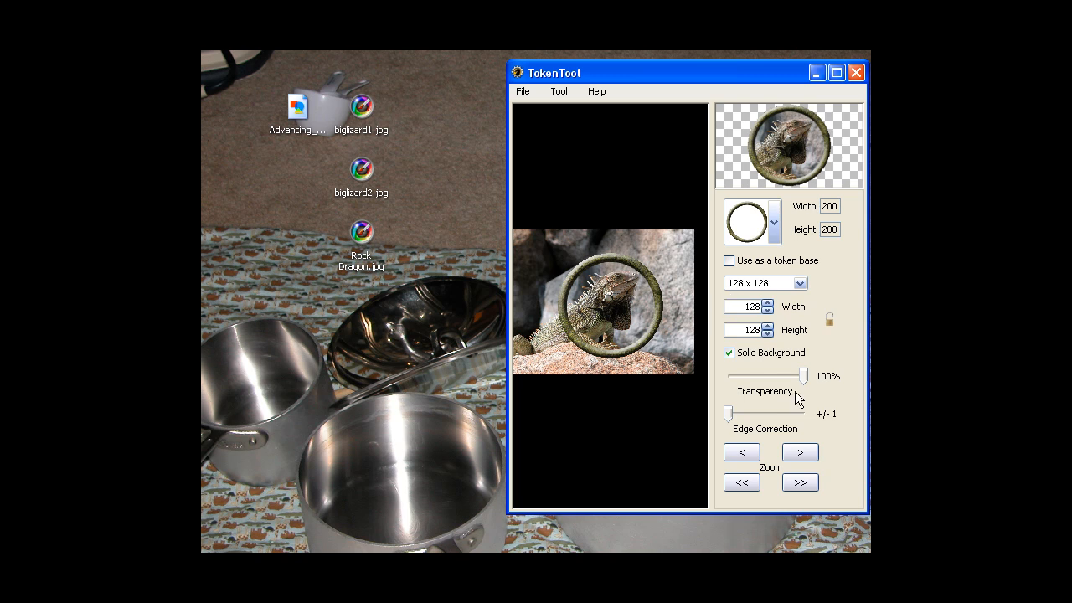
Adjust the ring overlay transparency and restore it to 100% opacity.
{"action": "left_click_drag", "start_coordinate": [826, 375], "coordinate": [762, 376]}
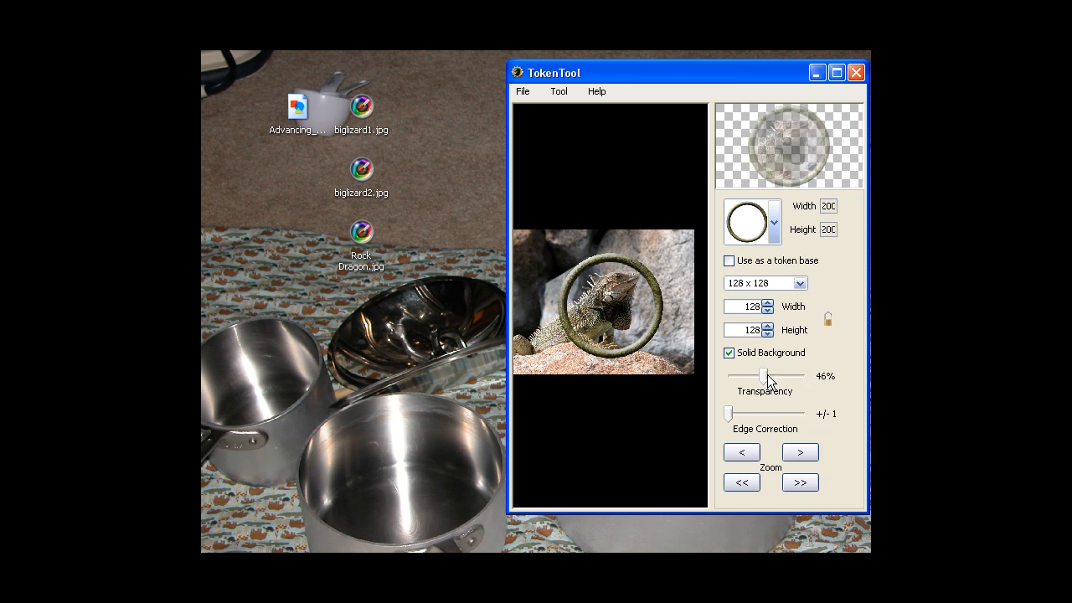
{"action": "left_click_drag", "start_coordinate": [760, 375], "coordinate": [769, 376]}
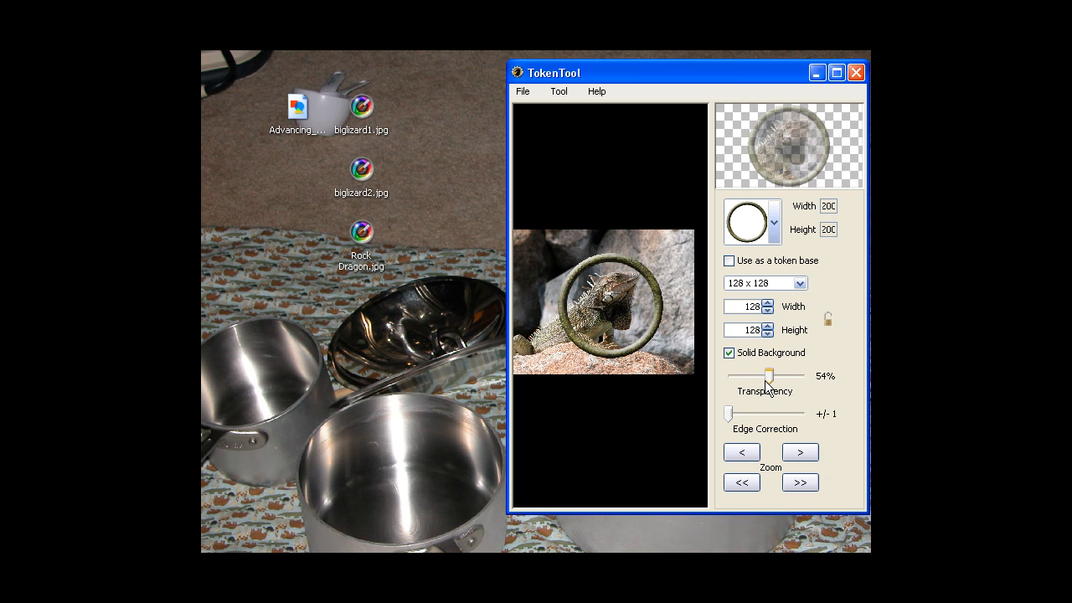
{"action": "left_click_drag", "start_coordinate": [766, 375], "coordinate": [804, 375]}
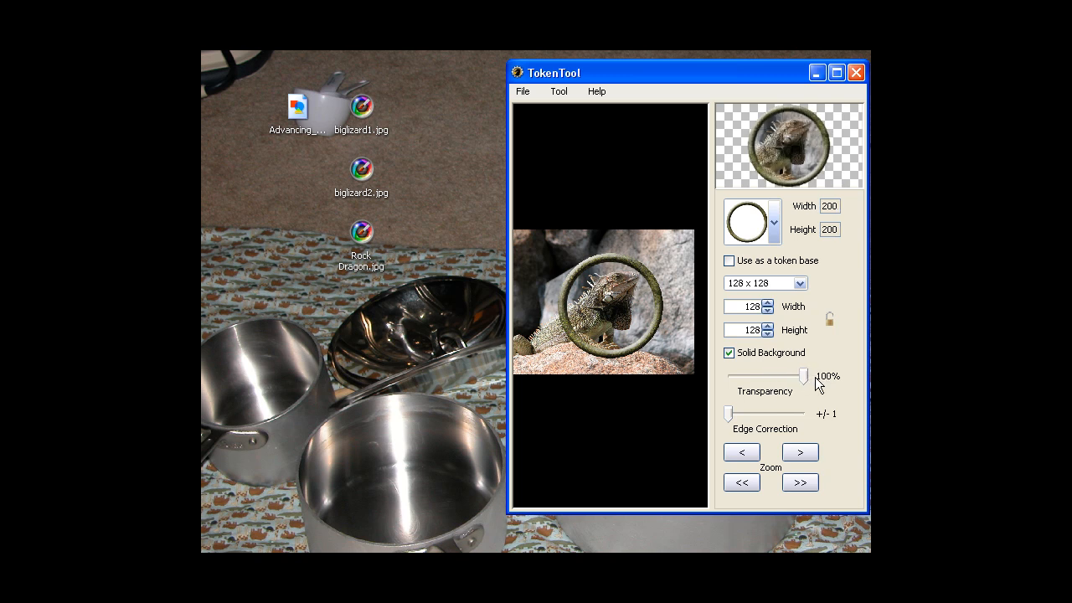
Bring the lizard image onto the canvas and reposition its head inside the round frame.
{"action": "left_click", "coordinate": [523, 91]}
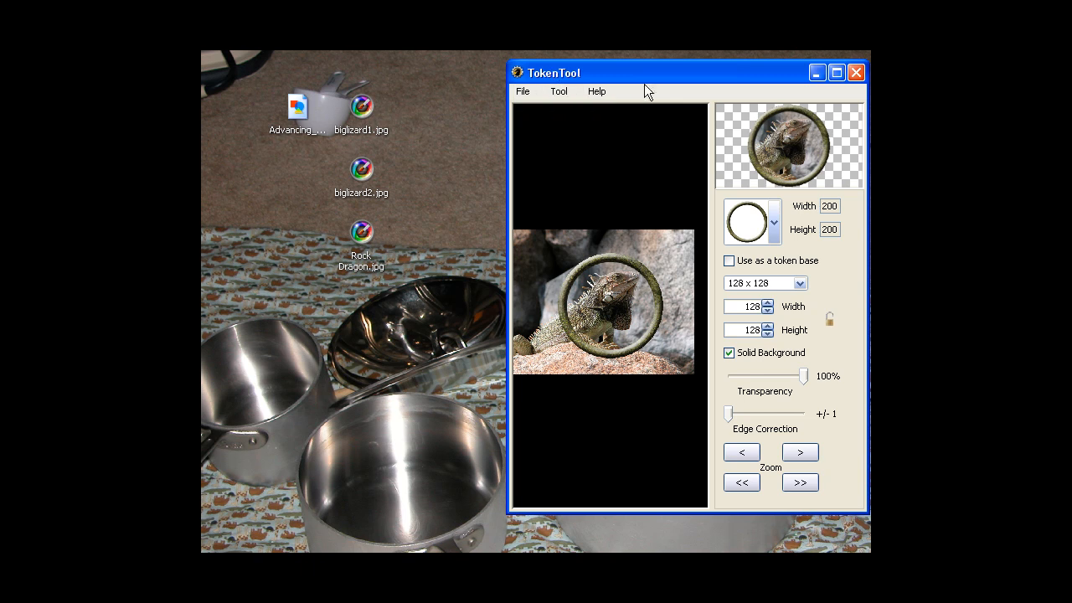
{"action": "mouse_move", "coordinate": [791, 143]}
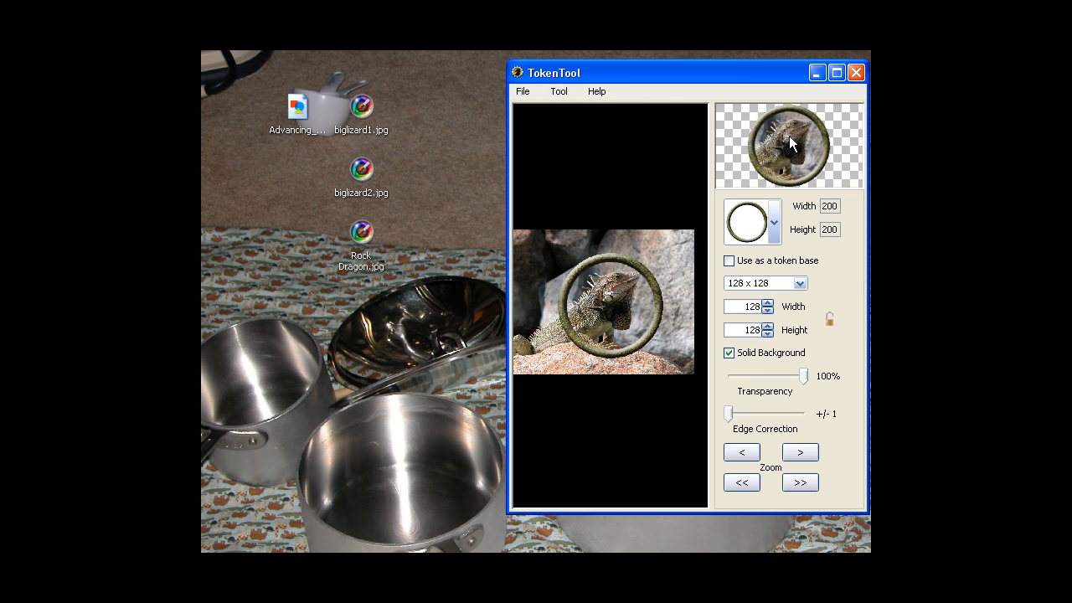
{"action": "left_click_drag", "start_coordinate": [787, 143], "coordinate": [298, 176]}
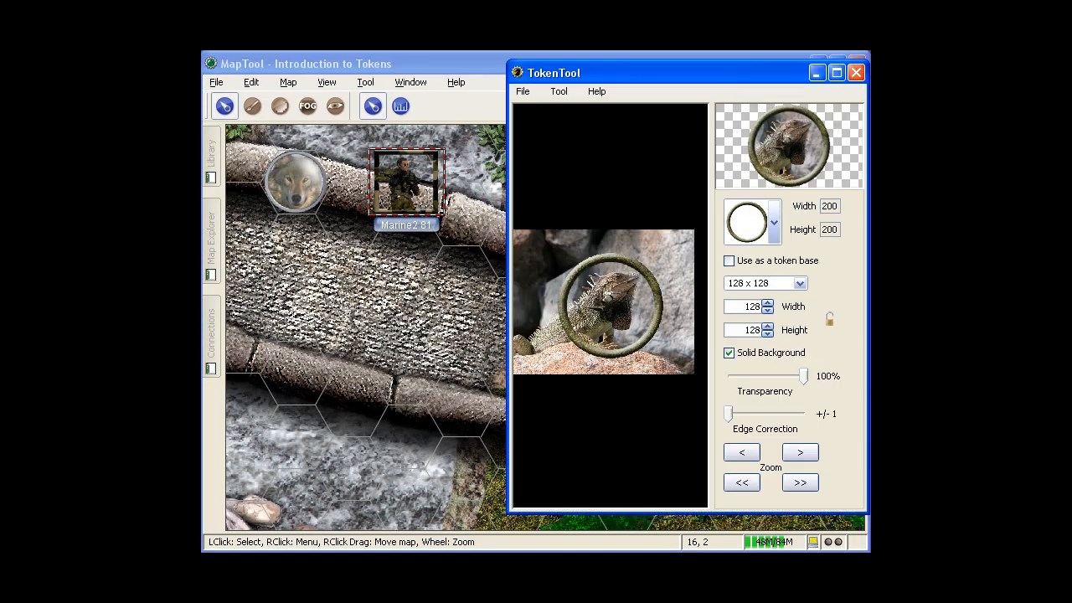
{"action": "mouse_move", "coordinate": [355, 298]}
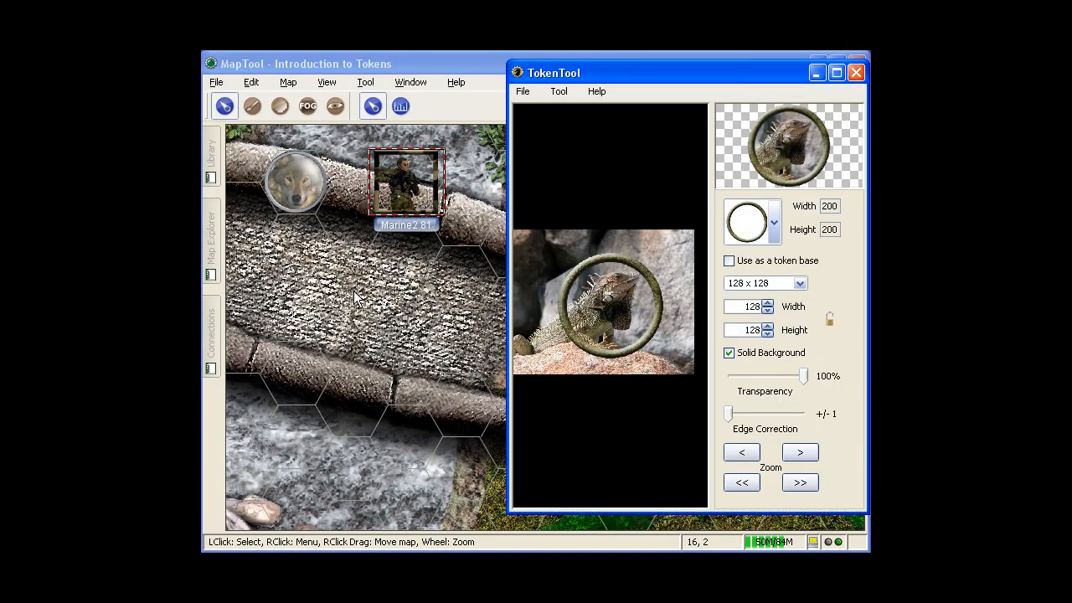
{"action": "left_click_drag", "start_coordinate": [405, 181], "coordinate": [351, 277]}
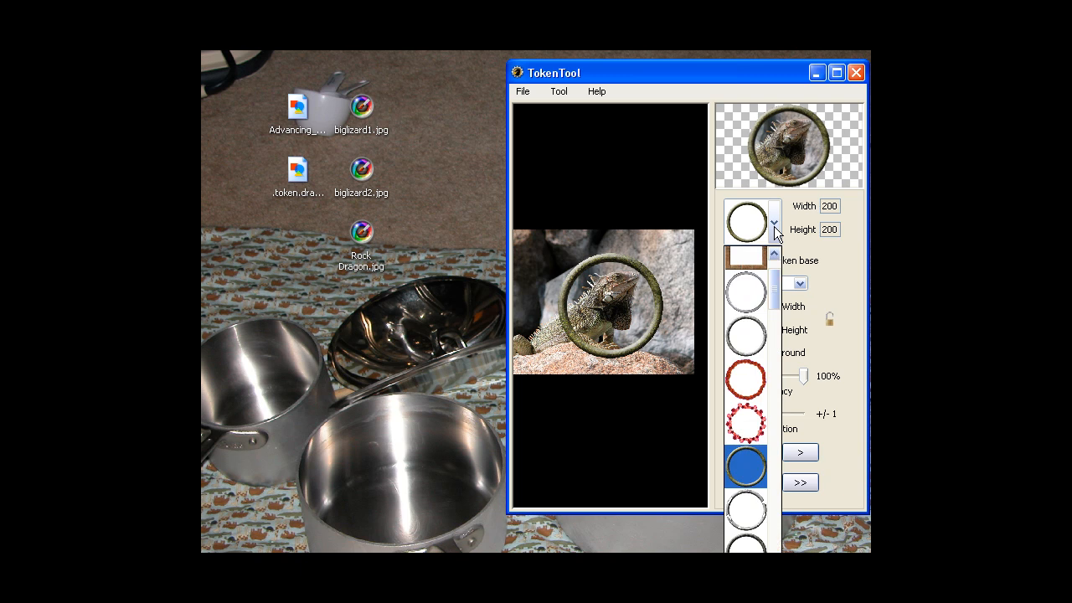
Select the square stone-textured frame overlay and bring in the blue dragon picture.
{"action": "scroll", "scroll_direction": "down", "scroll_amount": 3}
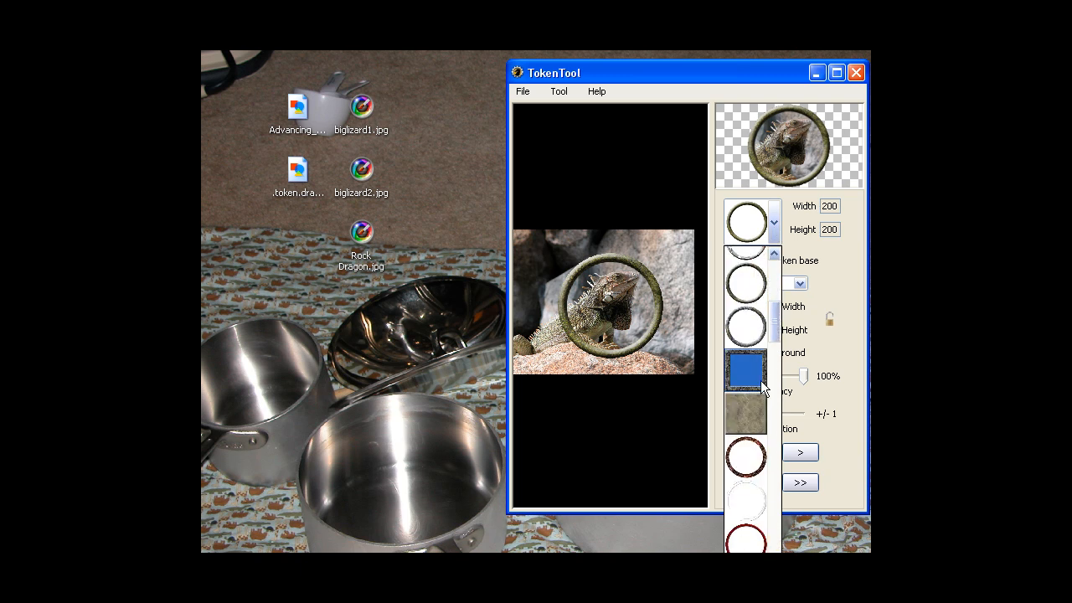
{"action": "left_click", "coordinate": [744, 419]}
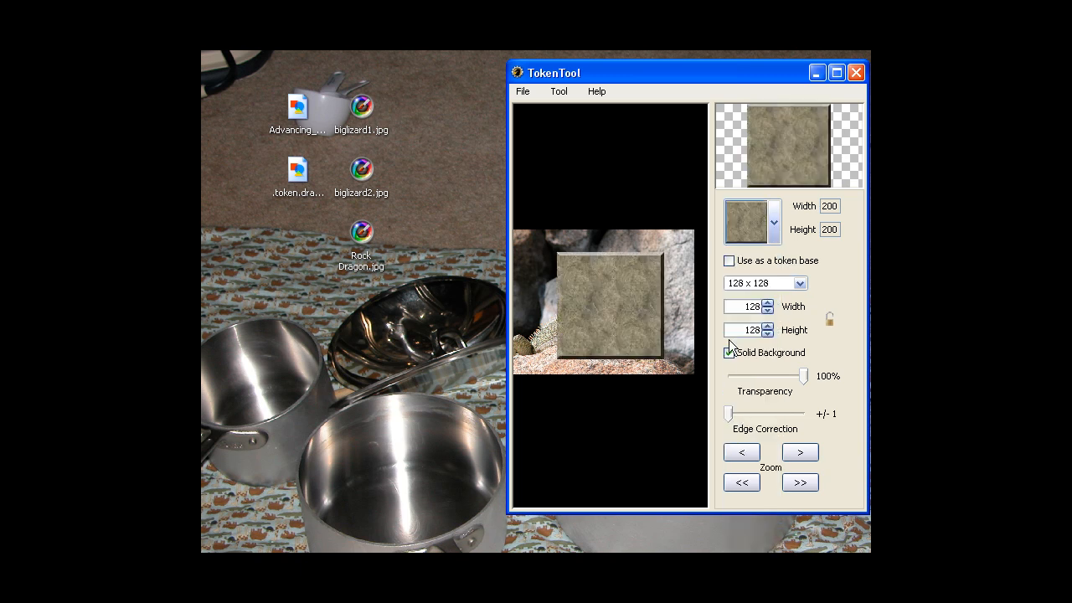
{"action": "left_click", "coordinate": [730, 352]}
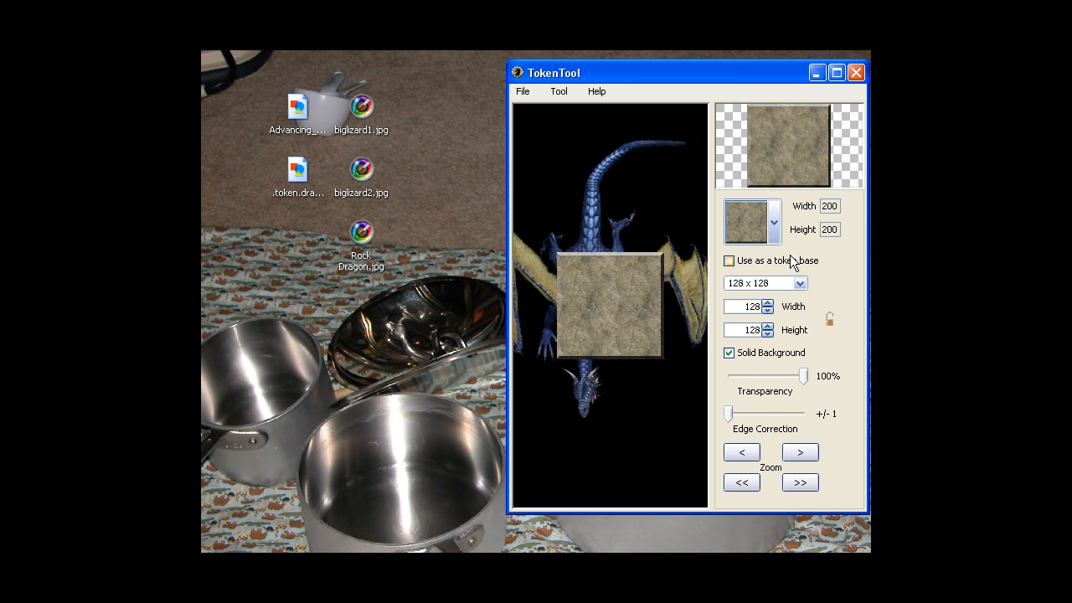
{"action": "left_click", "coordinate": [729, 261]}
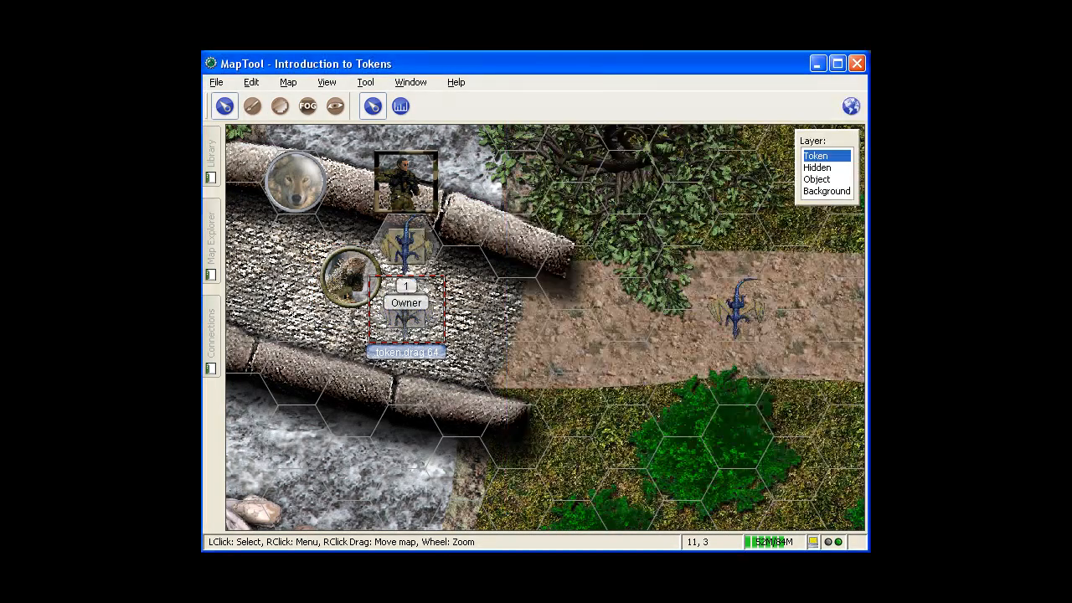
Place the dragon token next to the bridge and move the lizard token to the path edge.
{"action": "left_click_drag", "start_coordinate": [405, 305], "coordinate": [461, 276]}
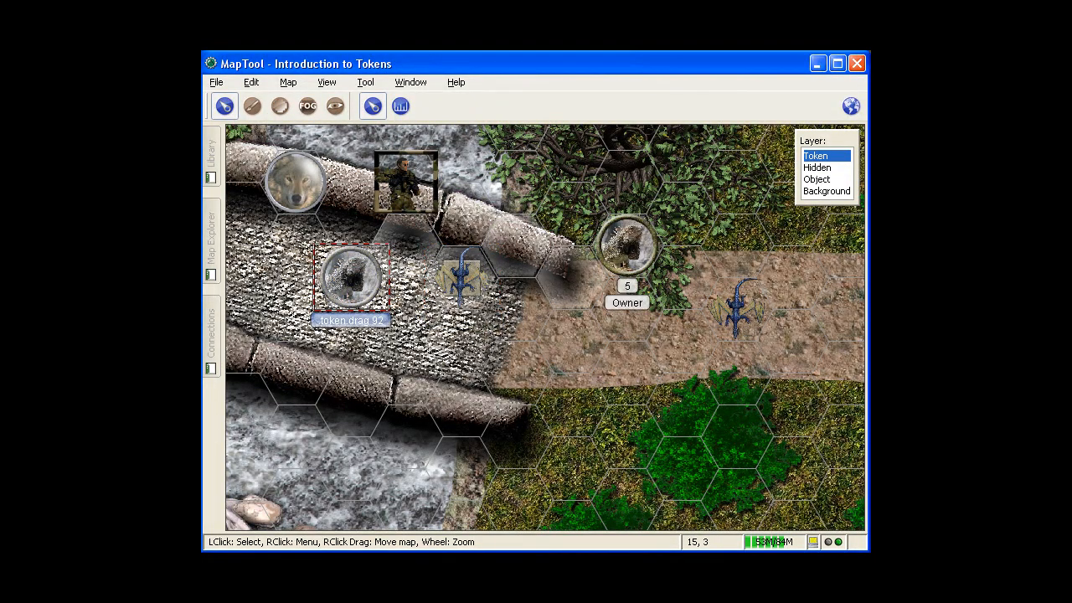
{"action": "left_click_drag", "start_coordinate": [352, 277], "coordinate": [570, 215]}
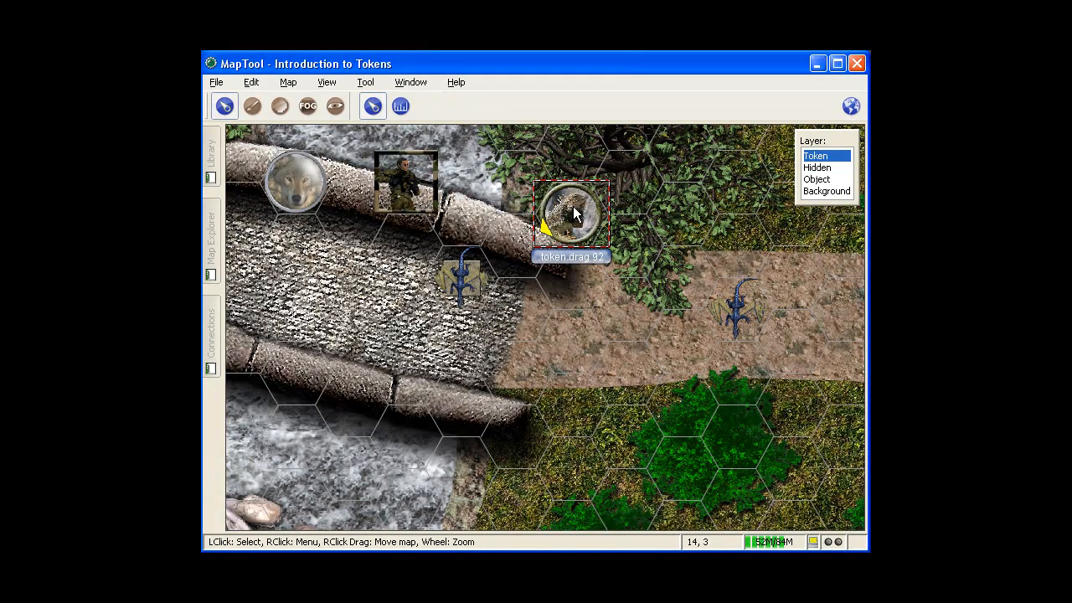
{"action": "mouse_move", "coordinate": [555, 220]}
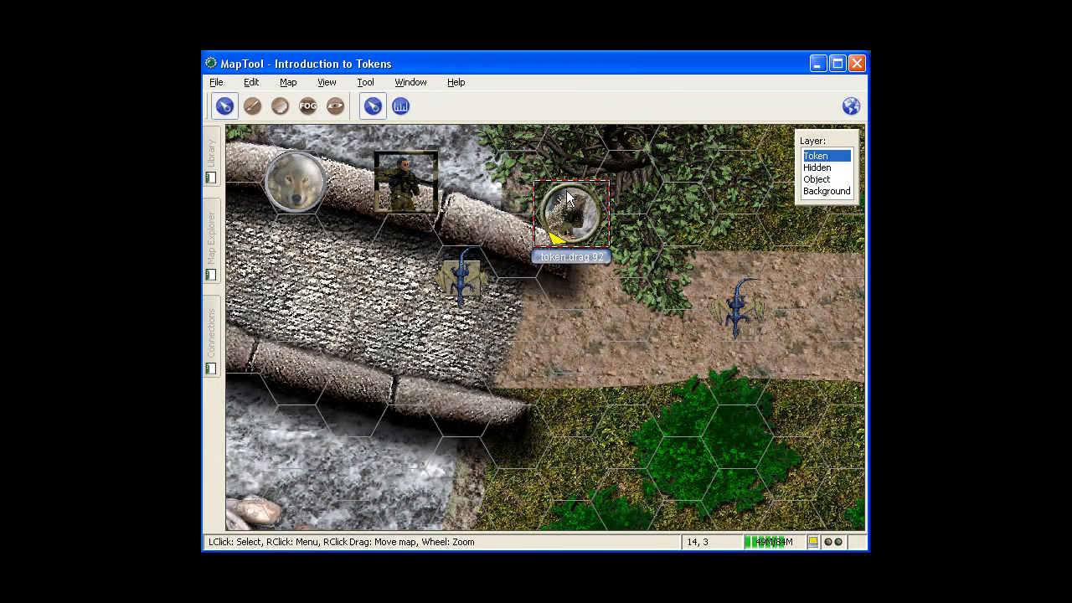
Set the lizard token's facing to point left toward the bridge.
{"action": "right_click", "coordinate": [570, 209]}
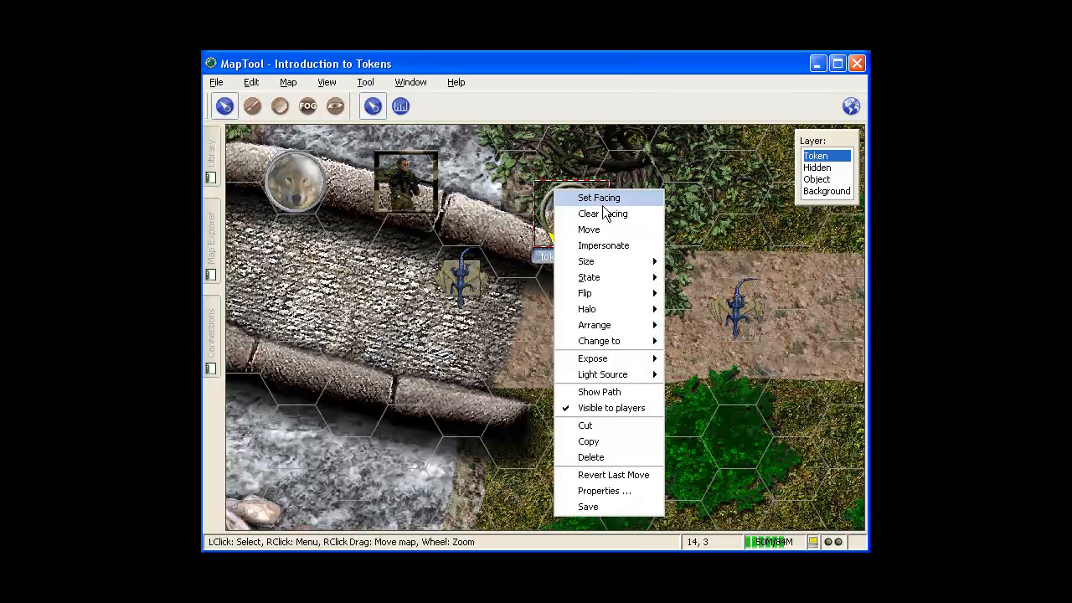
{"action": "left_click", "coordinate": [600, 197]}
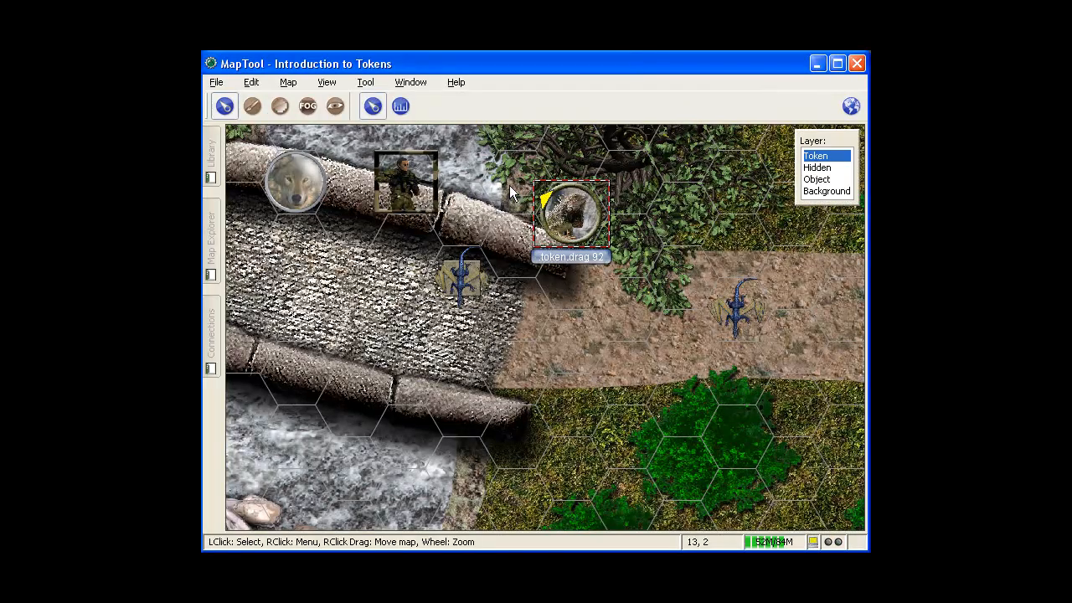
{"action": "left_click", "coordinate": [737, 310]}
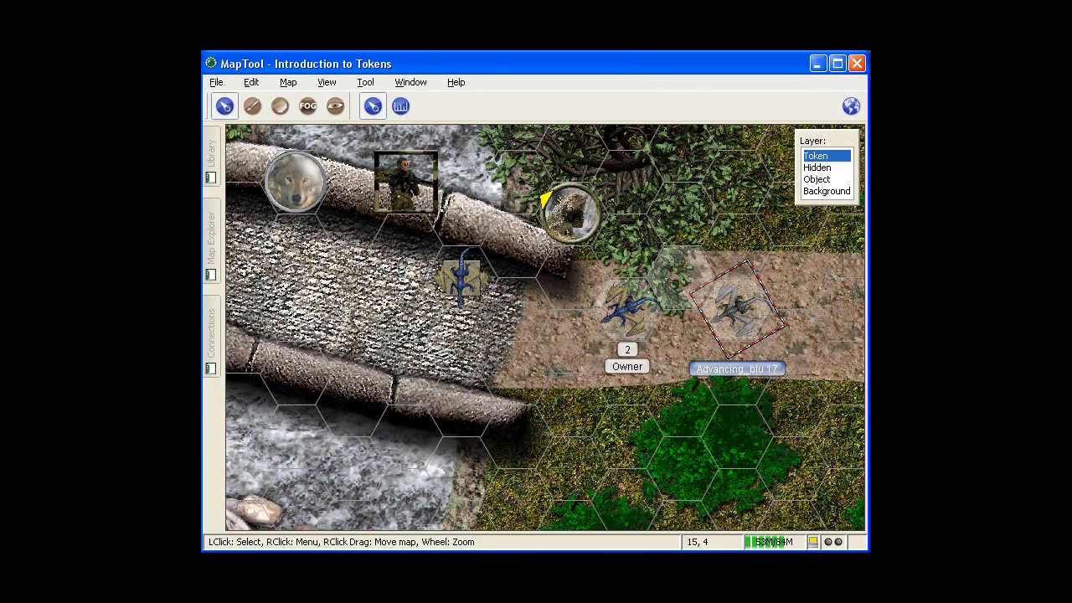
Move the blue dragon token around the bridge and onto the forest path.
{"action": "left_click_drag", "start_coordinate": [623, 315], "coordinate": [520, 305]}
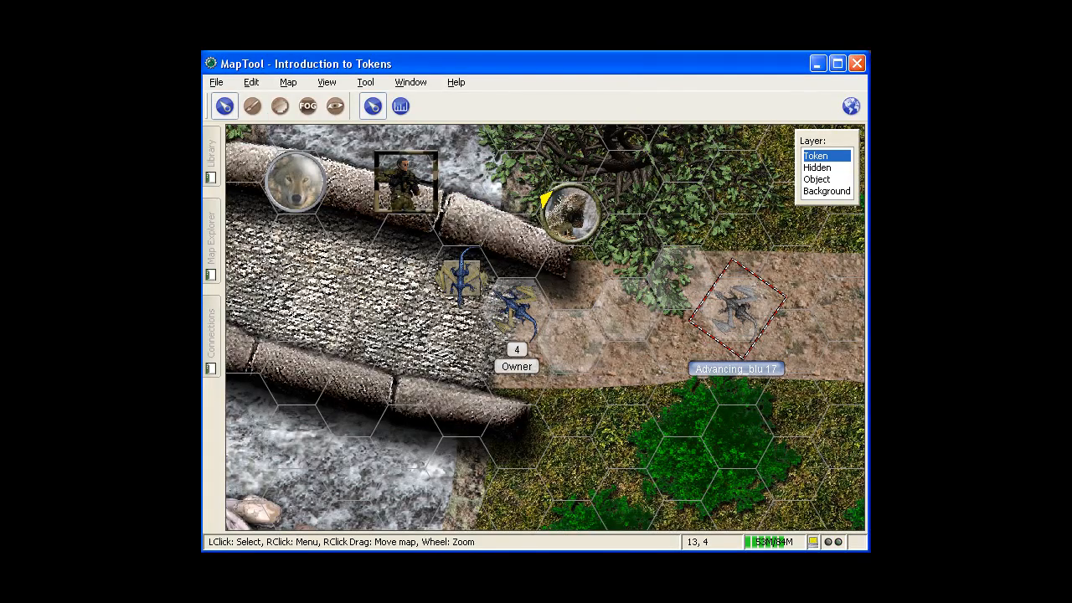
{"action": "left_click_drag", "start_coordinate": [734, 302], "coordinate": [520, 318]}
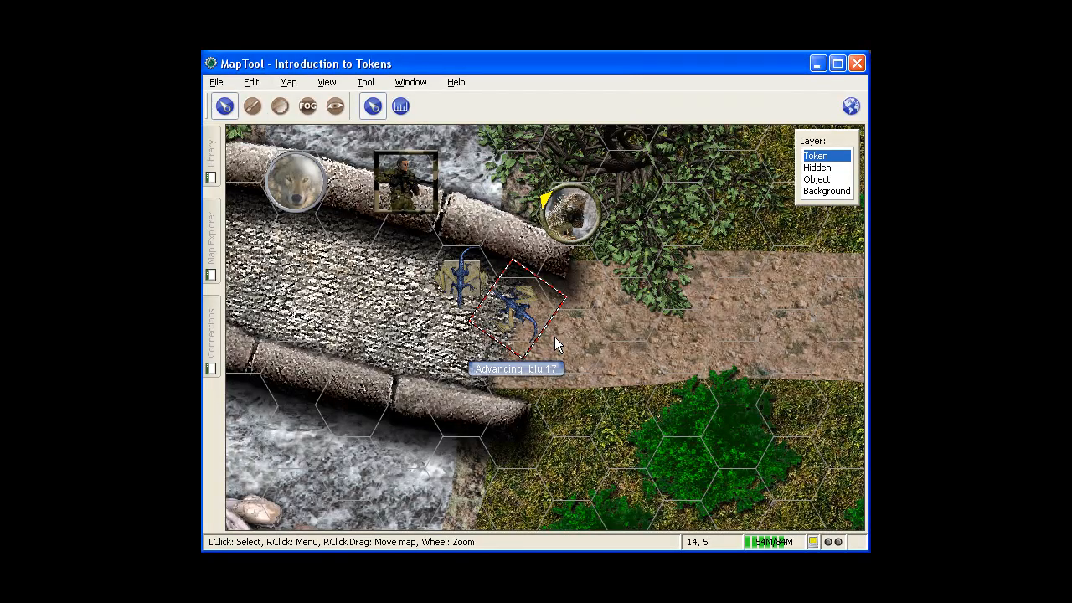
{"action": "left_click_drag", "start_coordinate": [519, 310], "coordinate": [628, 251]}
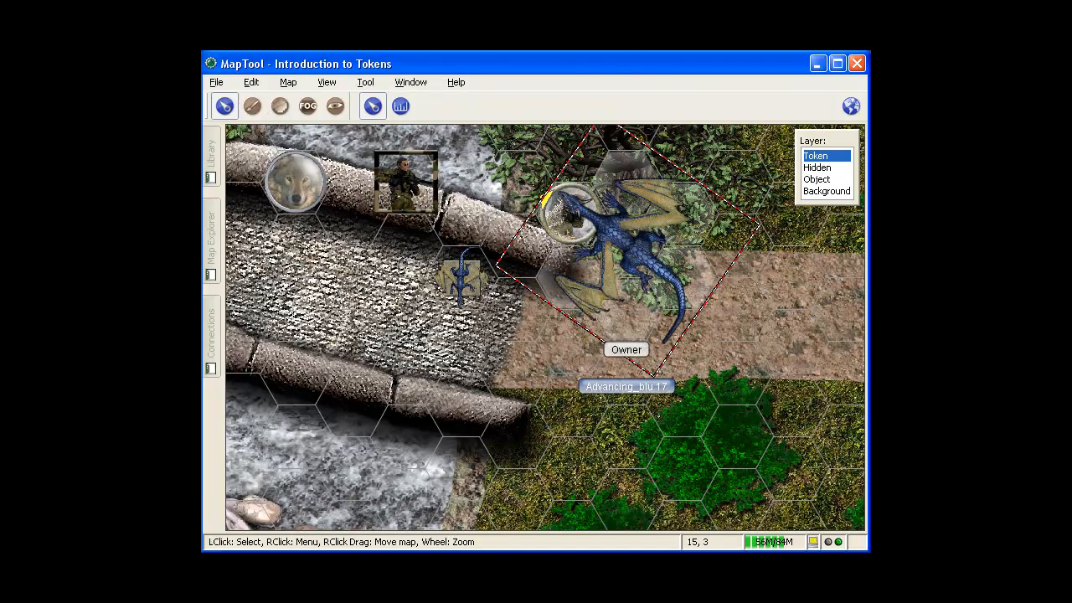
{"action": "left_click_drag", "start_coordinate": [628, 251], "coordinate": [737, 243]}
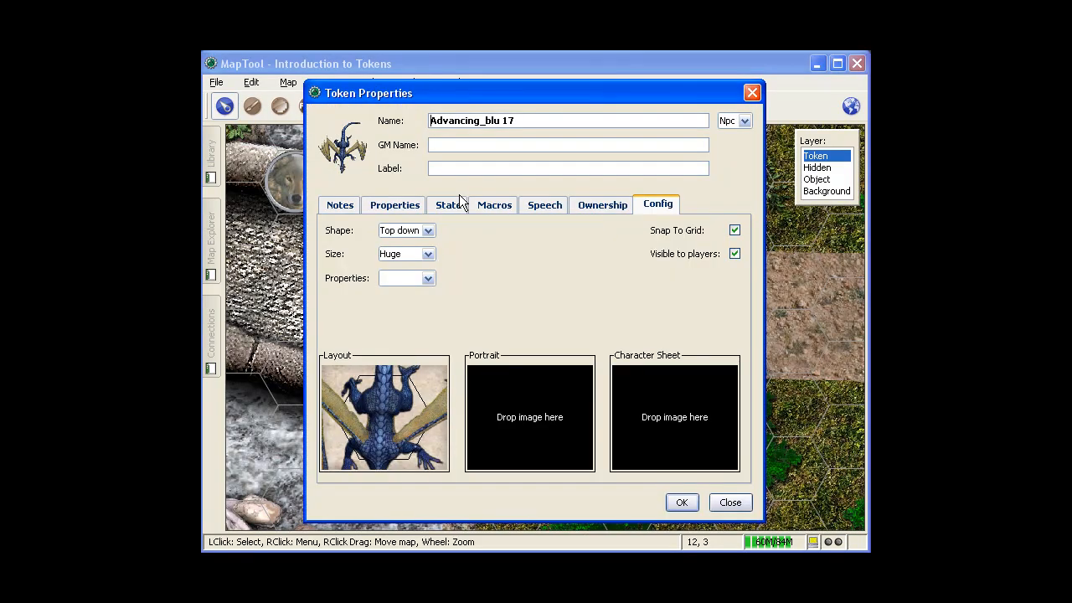
{"action": "mouse_move", "coordinate": [677, 248]}
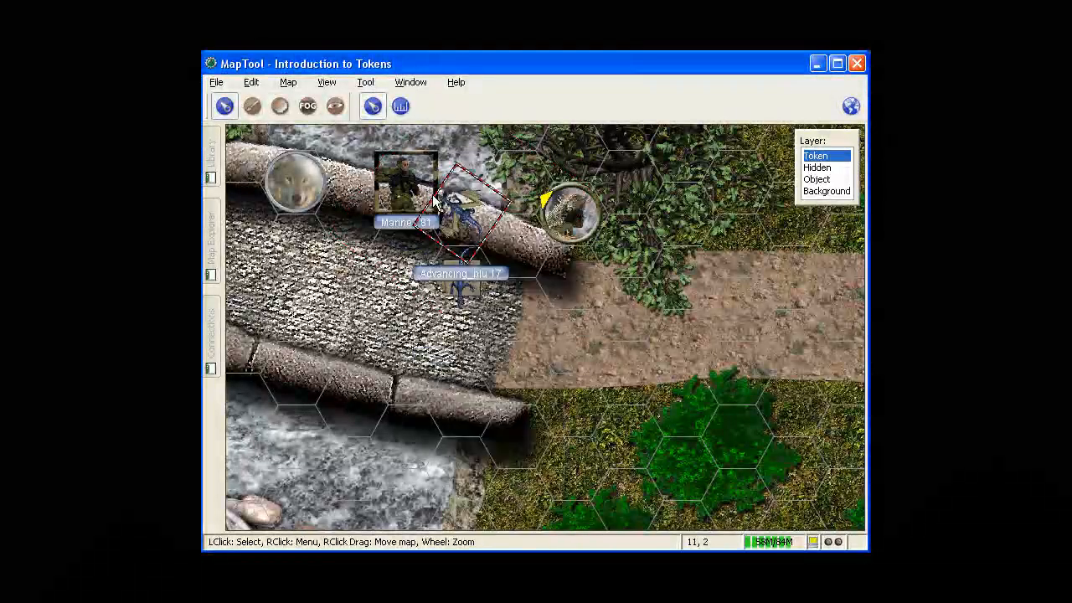
{"action": "double_click", "coordinate": [461, 285]}
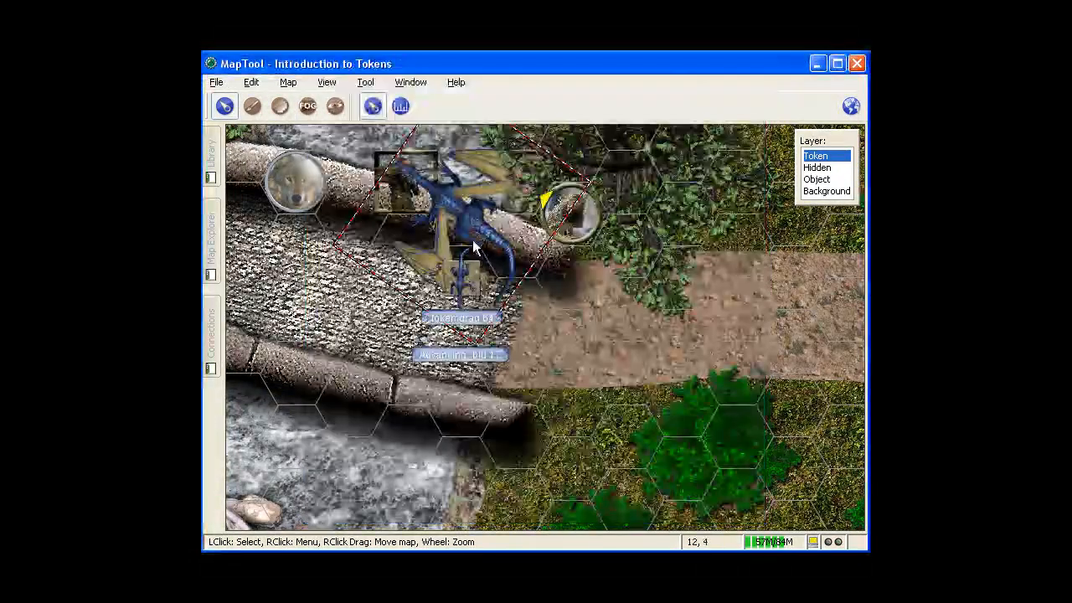
{"action": "left_click_drag", "start_coordinate": [472, 243], "coordinate": [650, 243]}
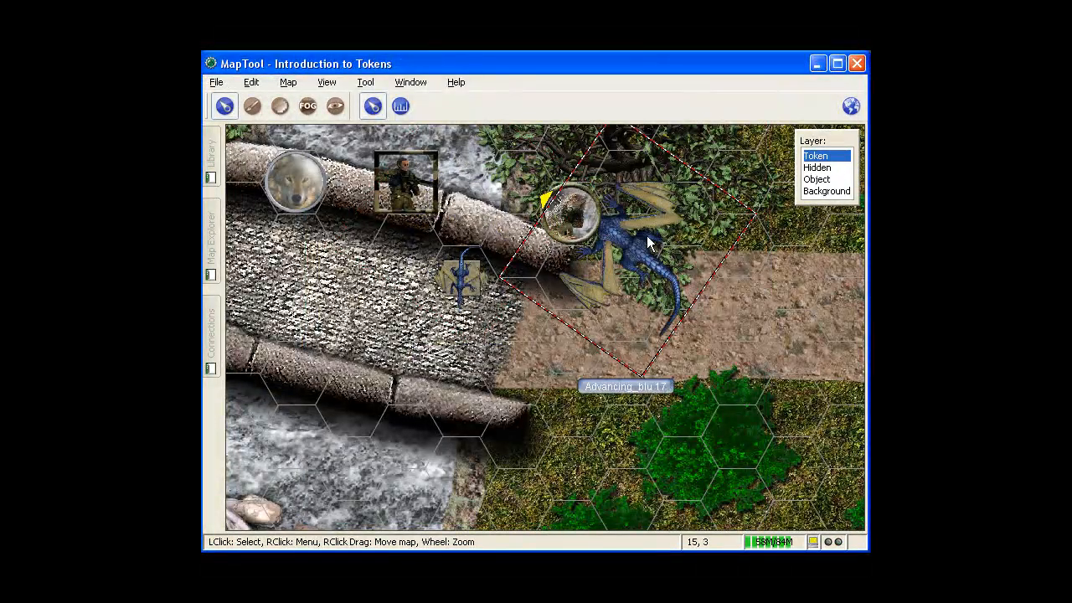
Set the dragon token's size to Huge so it spans many hexes.
{"action": "right_click", "coordinate": [649, 243]}
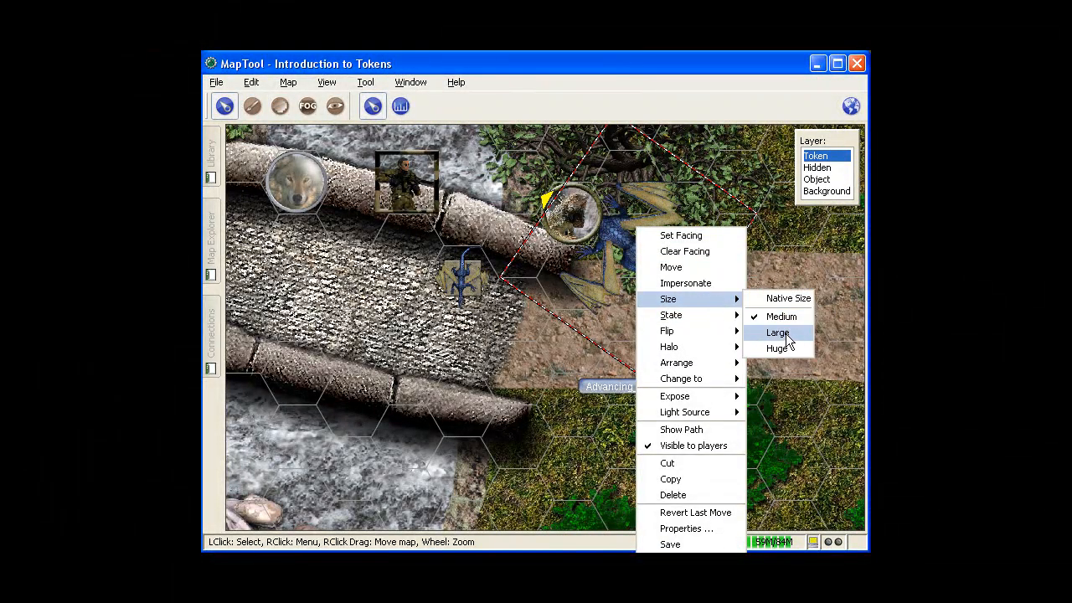
{"action": "left_click", "coordinate": [777, 331]}
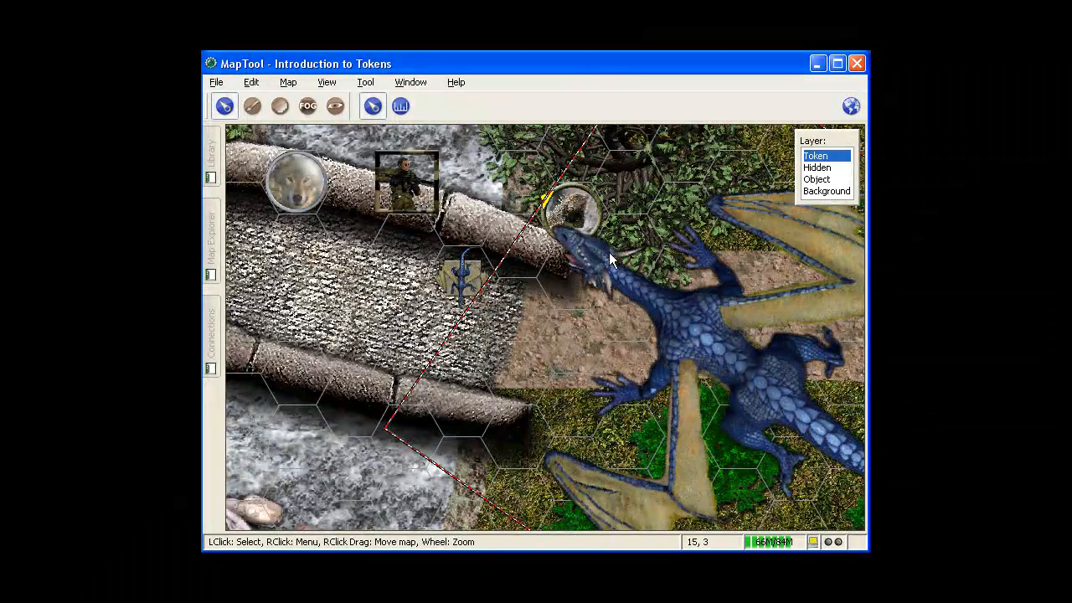
Set the dragon token's size back to Medium in its Properties.
{"action": "right_click", "coordinate": [612, 260]}
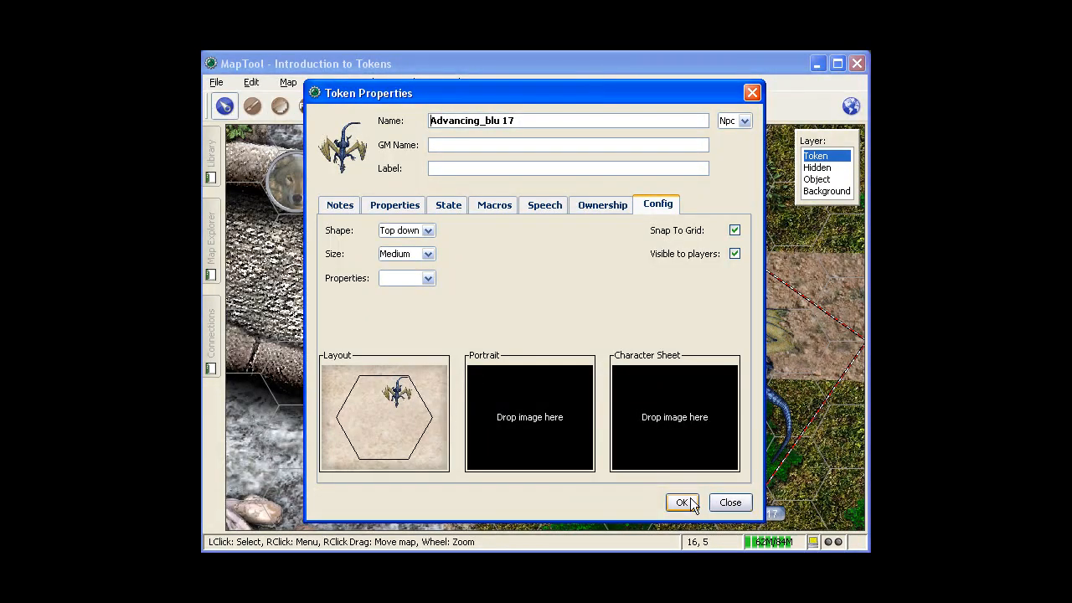
{"action": "left_click", "coordinate": [682, 502]}
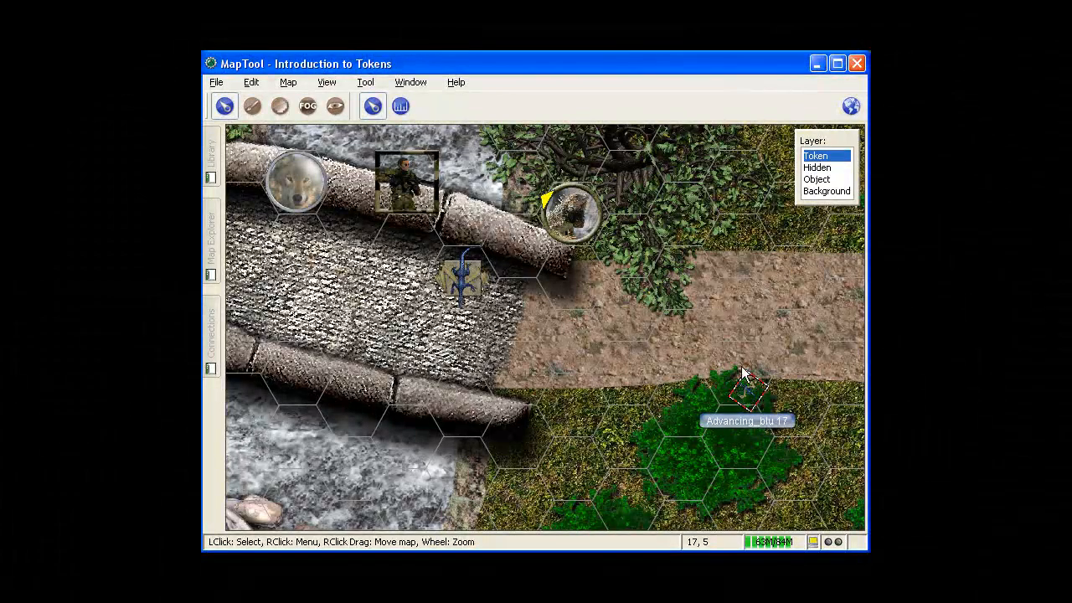
{"action": "mouse_move", "coordinate": [747, 372]}
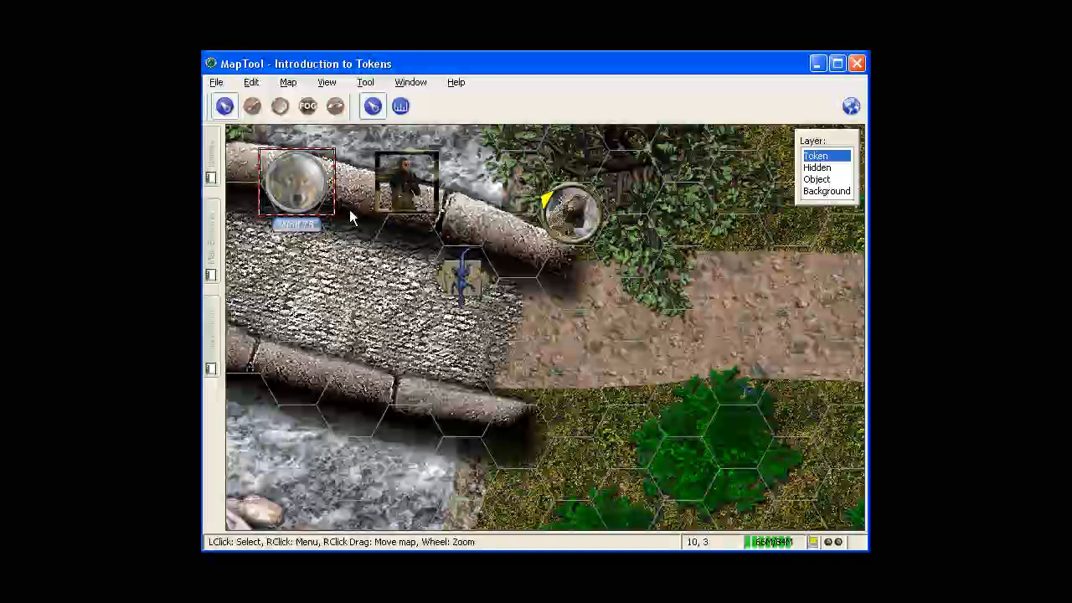
Give the wolf token a green halo.
{"action": "right_click", "coordinate": [299, 185]}
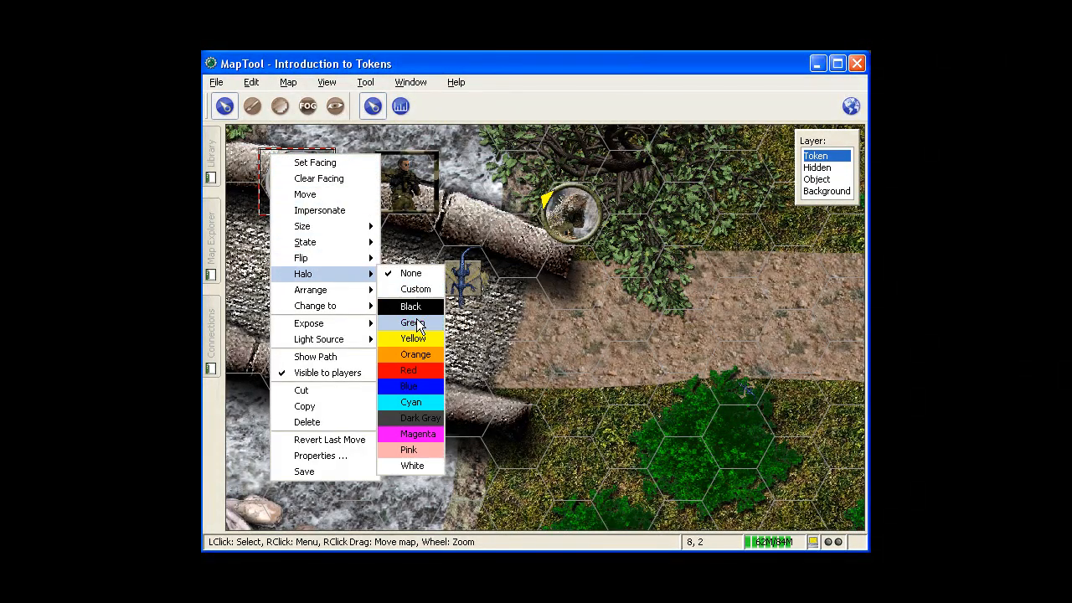
{"action": "left_click", "coordinate": [409, 322]}
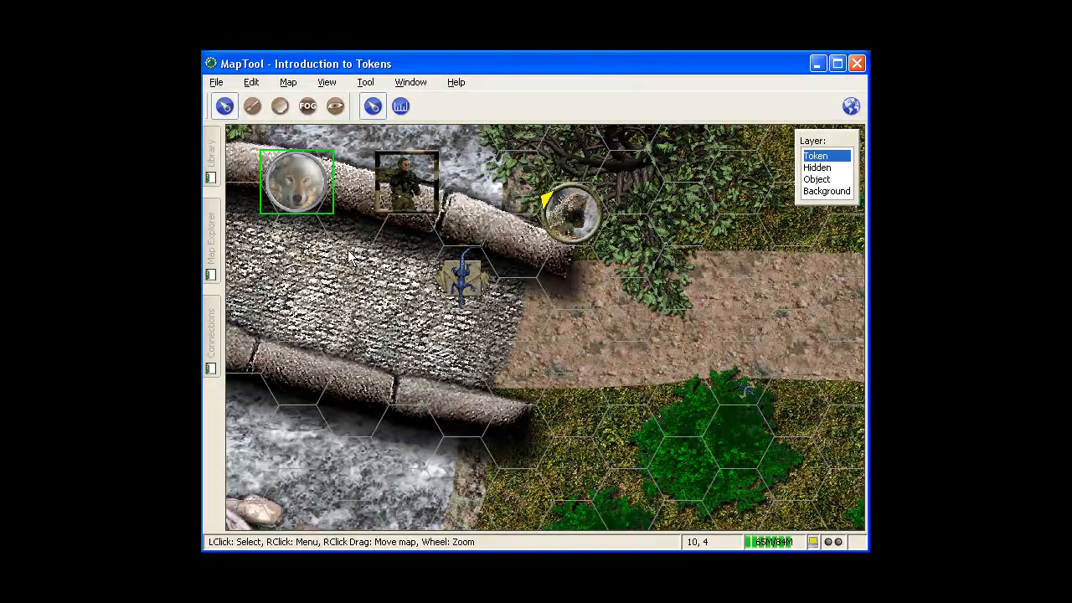
Review the Wolf 75 token's GM notes in its properties and close them, returning to the map.
{"action": "double_click", "coordinate": [294, 181]}
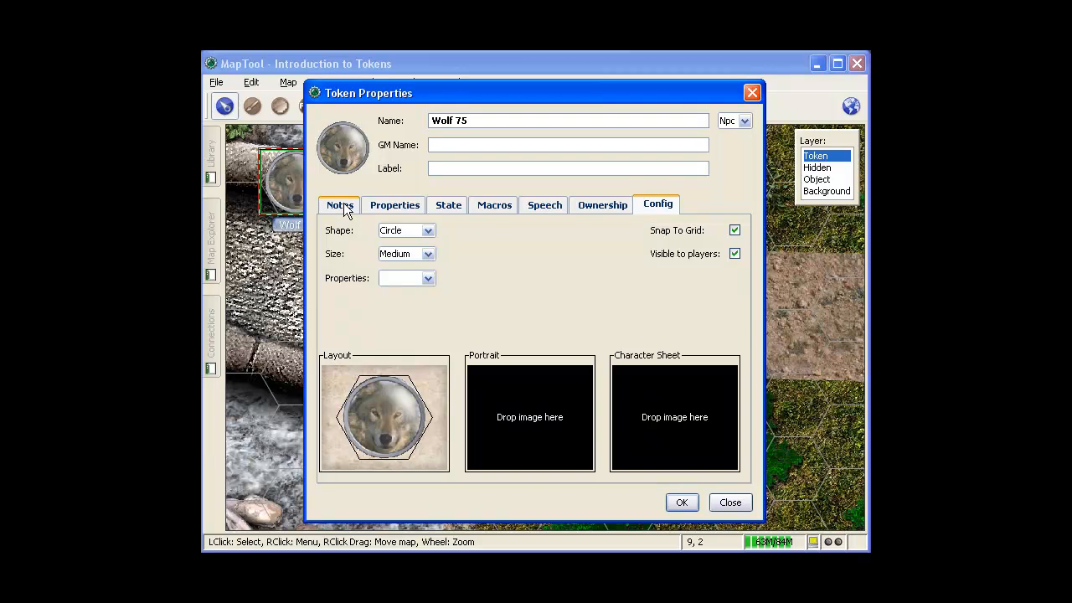
{"action": "left_click", "coordinate": [339, 205]}
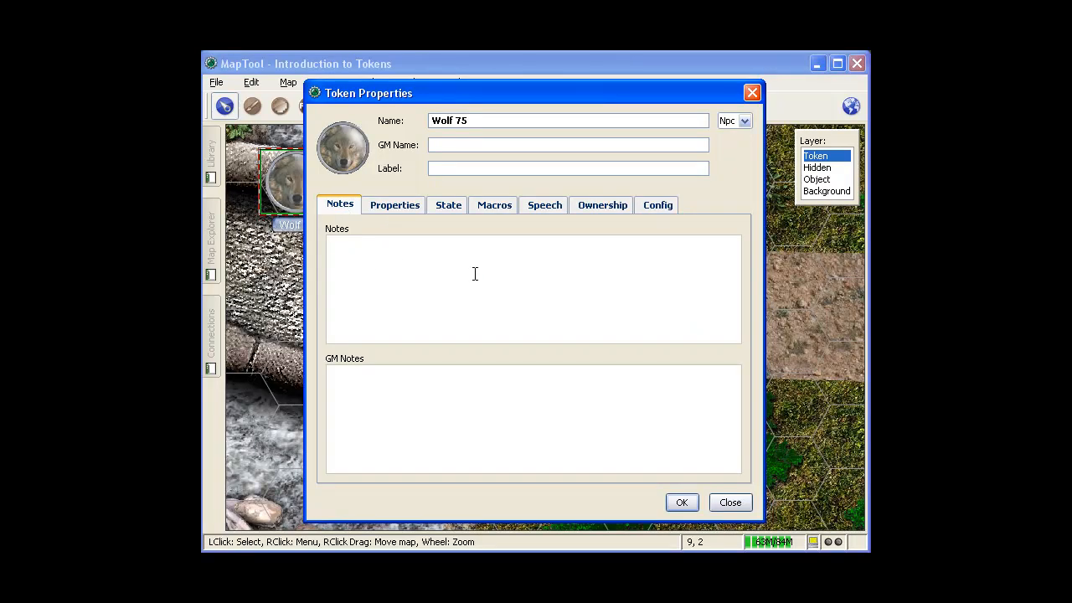
{"action": "mouse_move", "coordinate": [442, 296]}
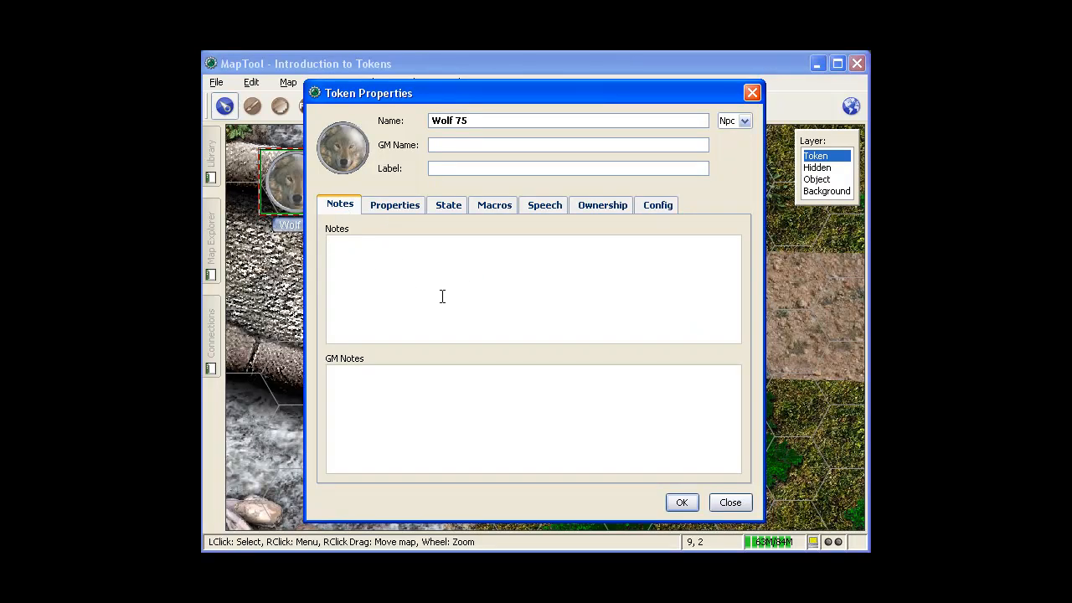
{"action": "left_click", "coordinate": [533, 419]}
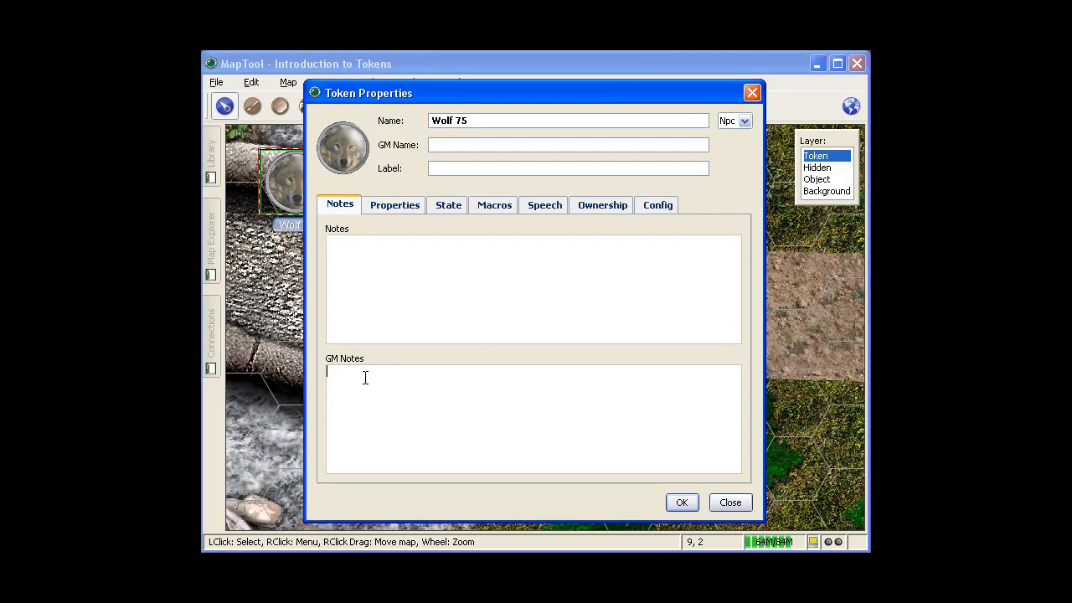
{"action": "mouse_move", "coordinate": [328, 358]}
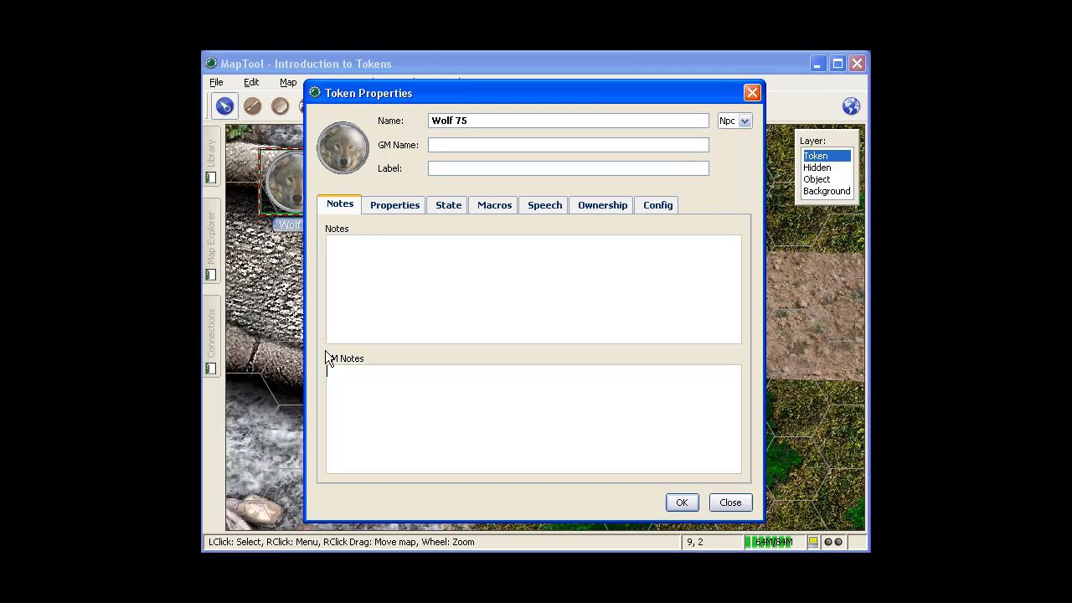
{"action": "left_click", "coordinate": [730, 503]}
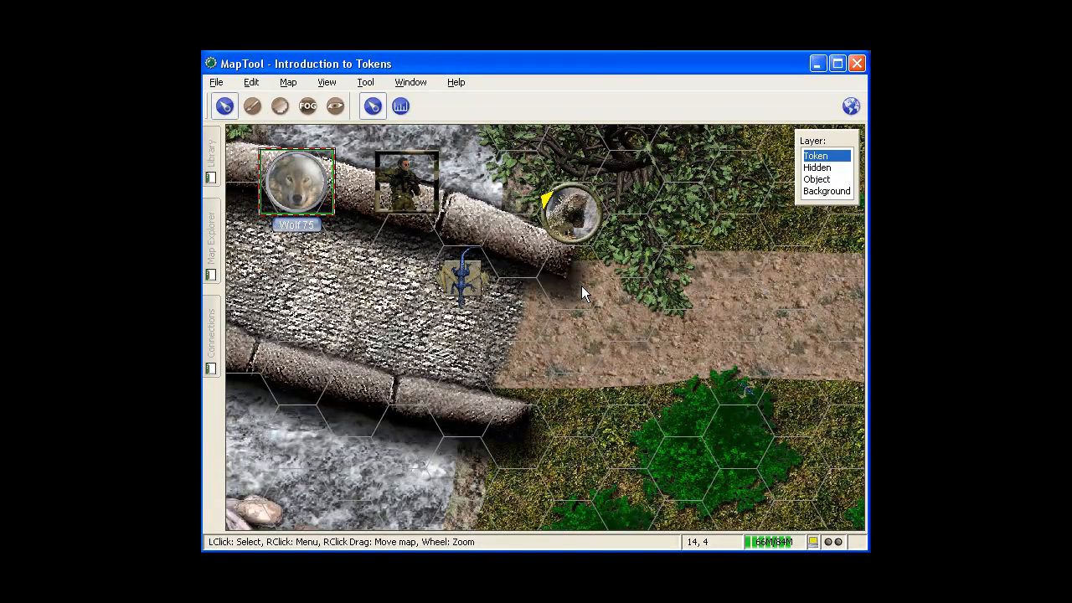
{"action": "mouse_move", "coordinate": [577, 270]}
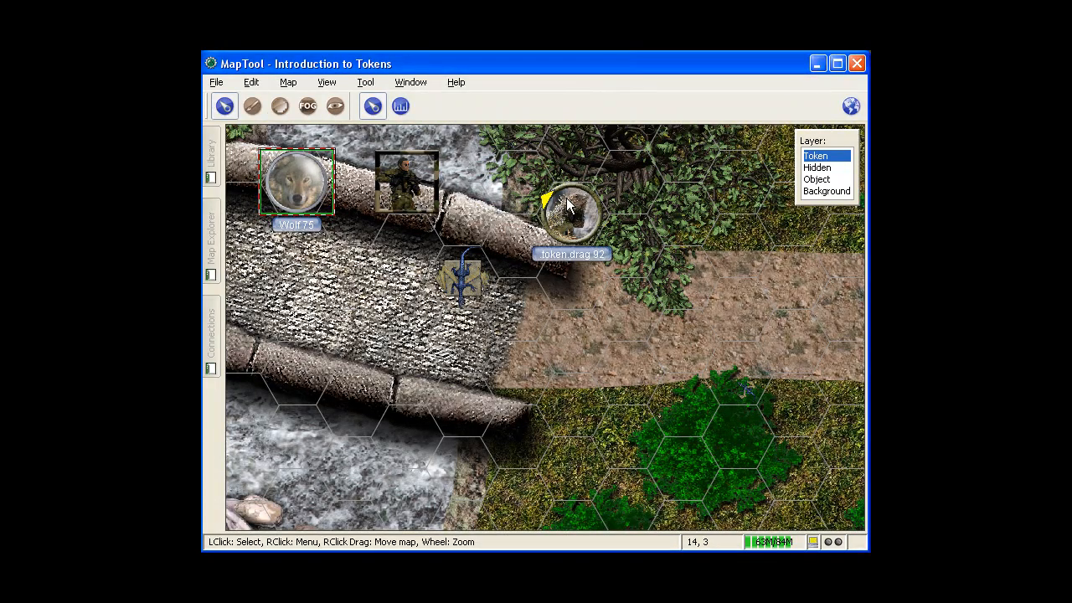
In the lizard token's Config, try the top-down shape, then keep it a Circle at Medium size.
{"action": "double_click", "coordinate": [573, 214]}
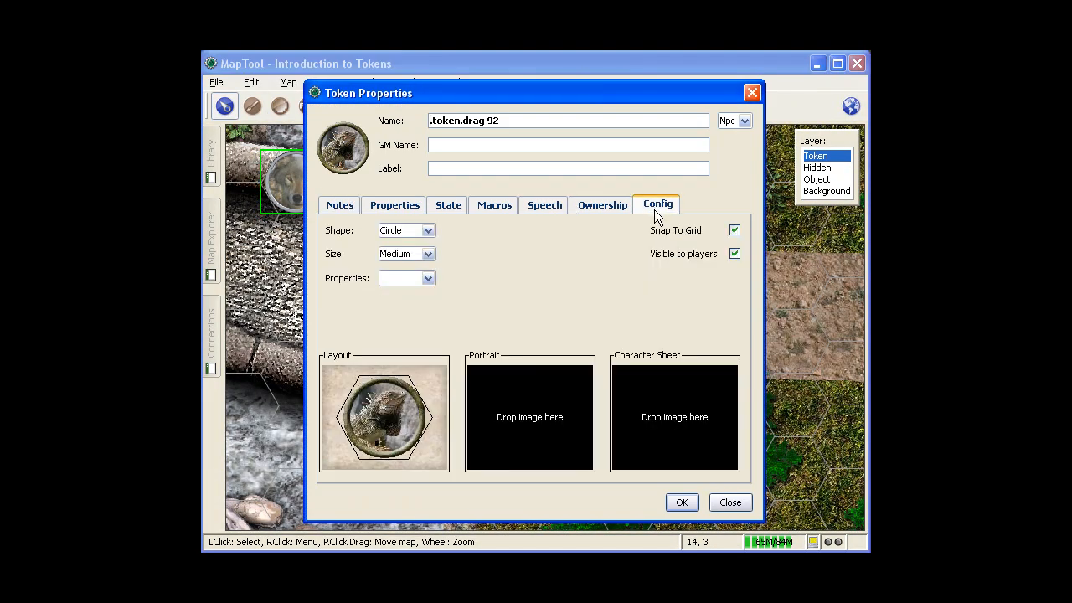
{"action": "mouse_move", "coordinate": [559, 291]}
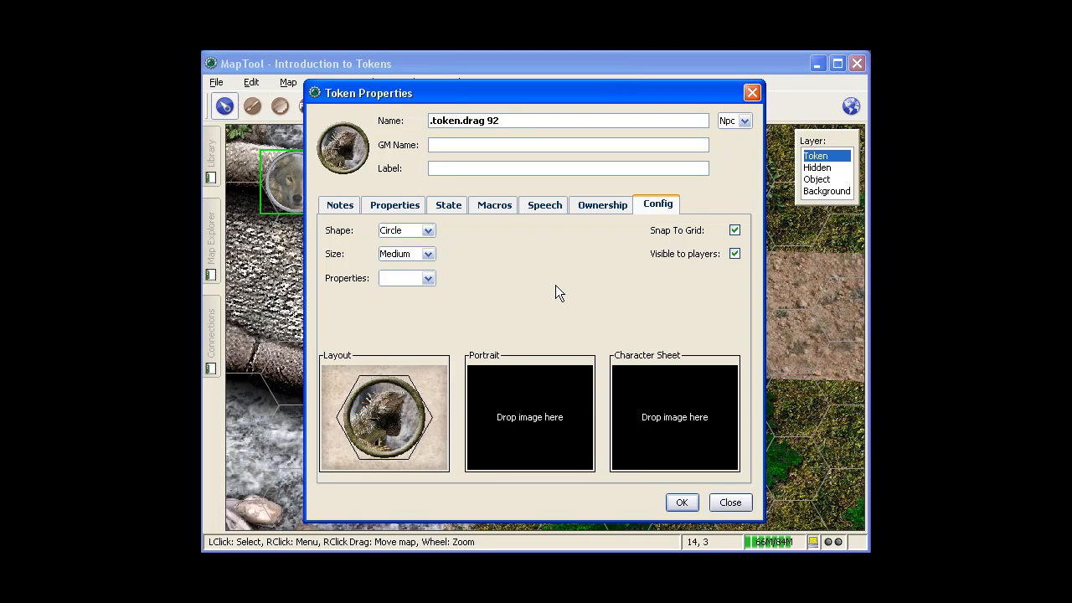
{"action": "mouse_move", "coordinate": [546, 296]}
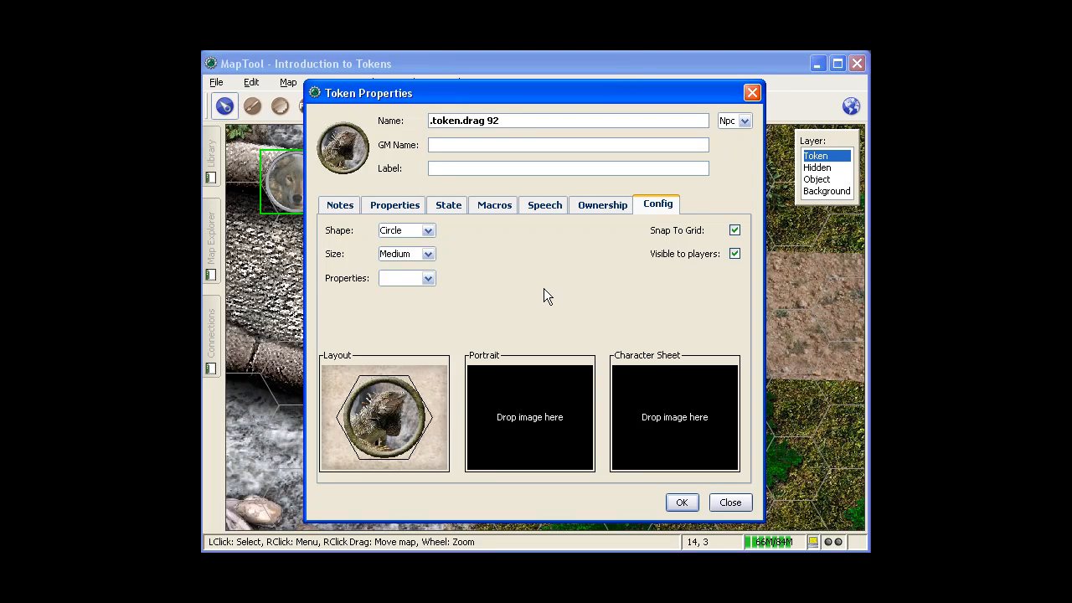
{"action": "left_click", "coordinate": [429, 231]}
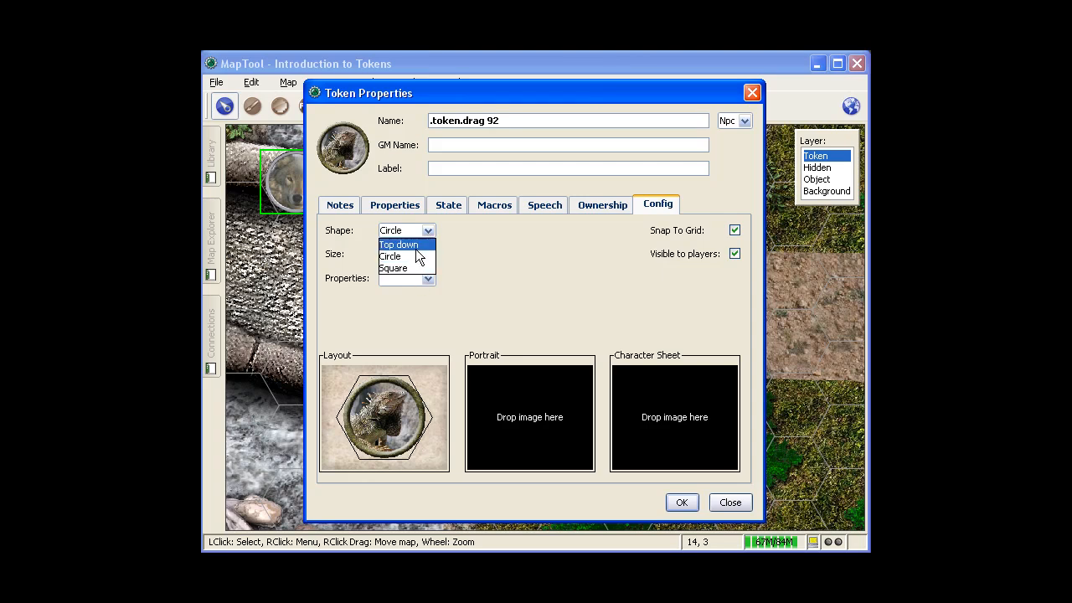
{"action": "left_click", "coordinate": [388, 257]}
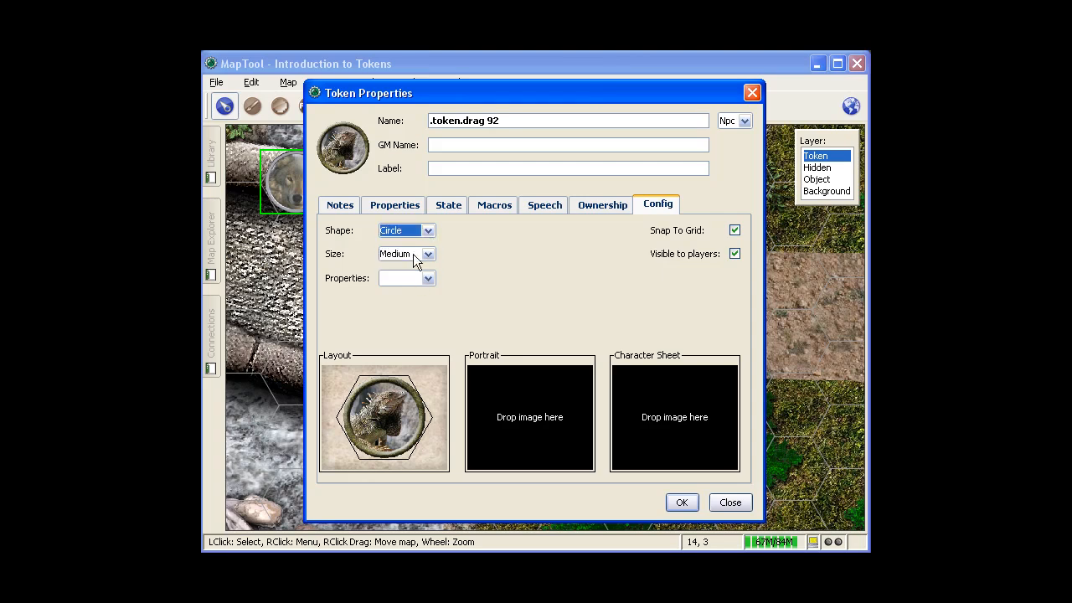
{"action": "left_click", "coordinate": [428, 231]}
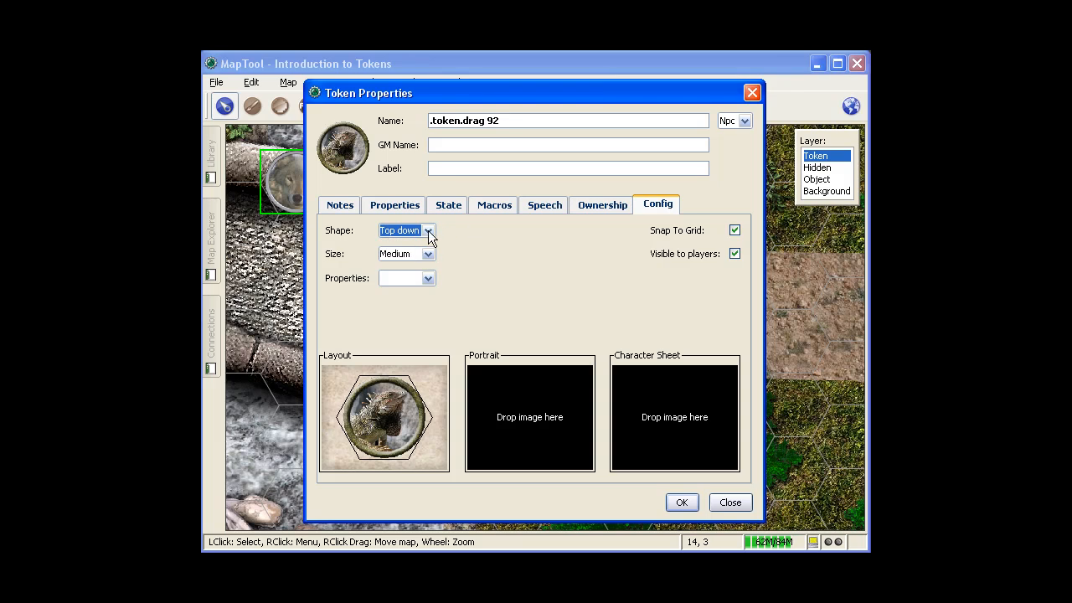
{"action": "left_click", "coordinate": [400, 231]}
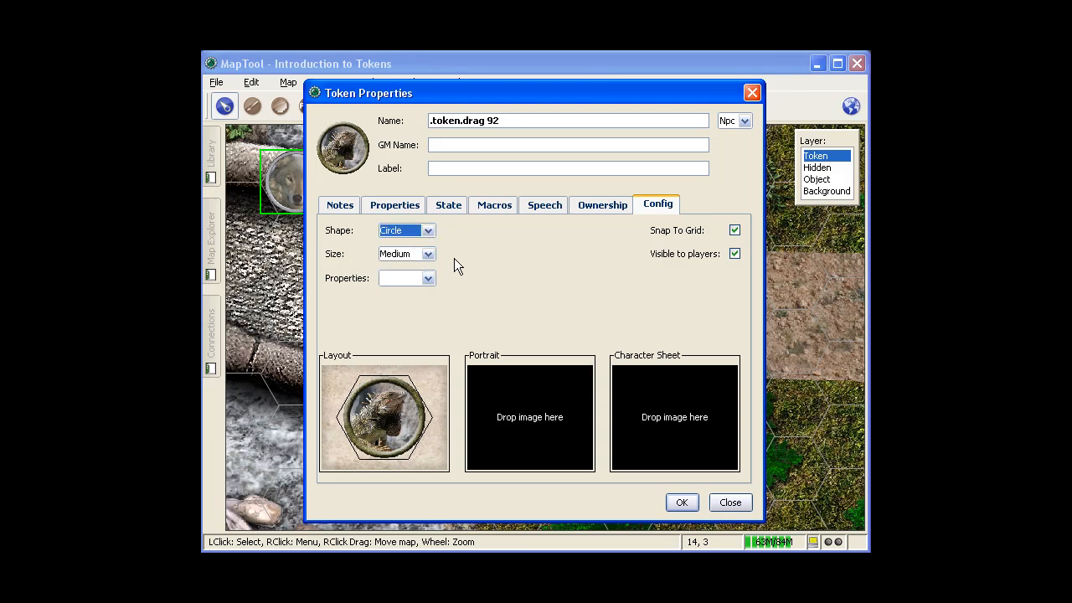
{"action": "left_click", "coordinate": [428, 255]}
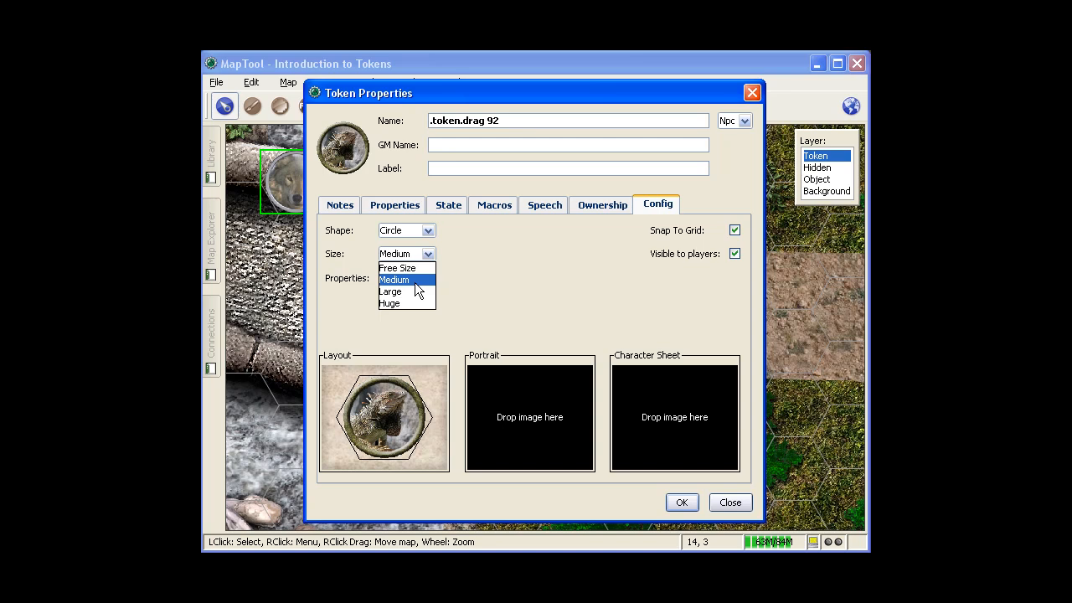
{"action": "left_click", "coordinate": [395, 278]}
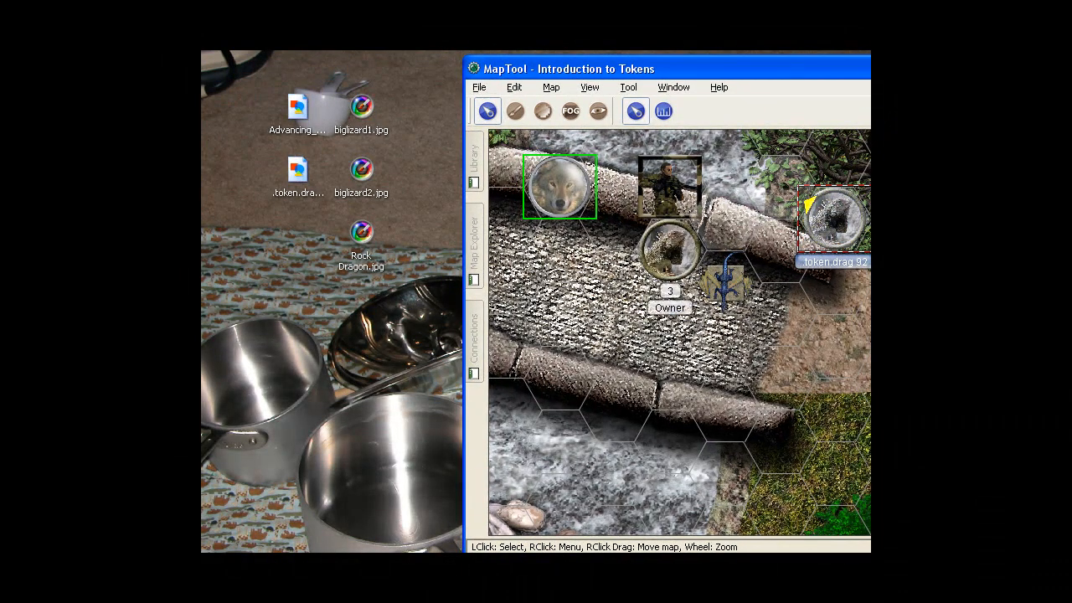
Reopen the lizard token's properties to add the iguana portrait.
{"action": "double_click", "coordinate": [835, 218]}
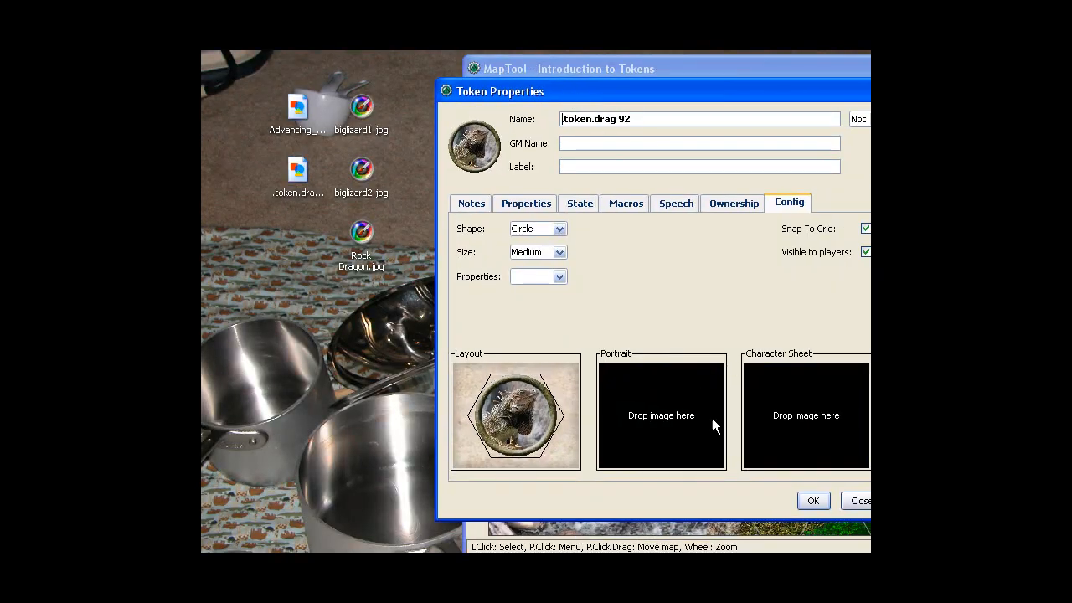
{"action": "mouse_move", "coordinate": [387, 179]}
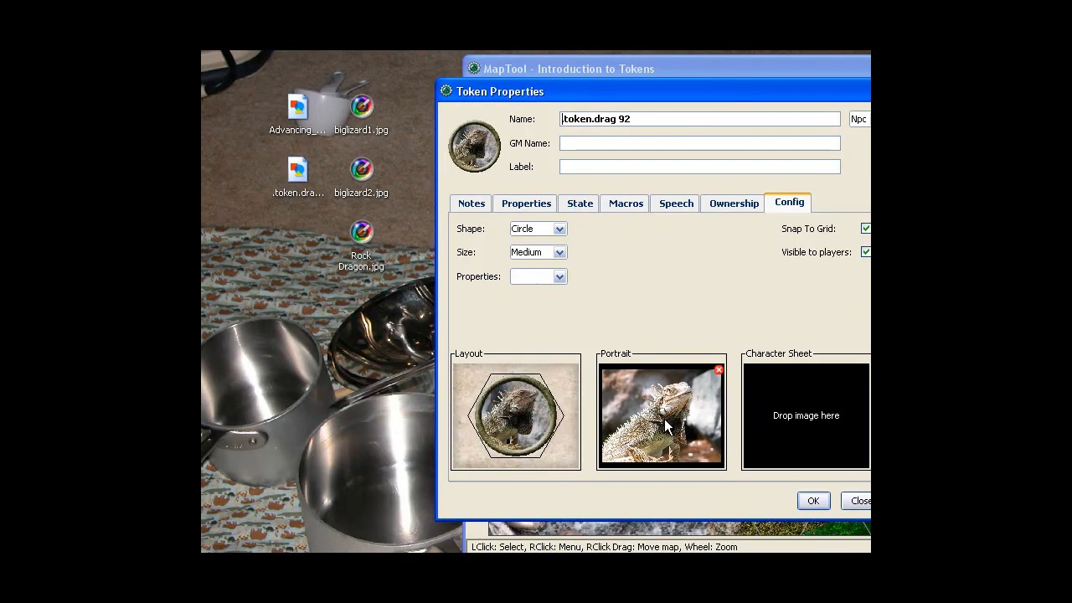
{"action": "mouse_move", "coordinate": [362, 233]}
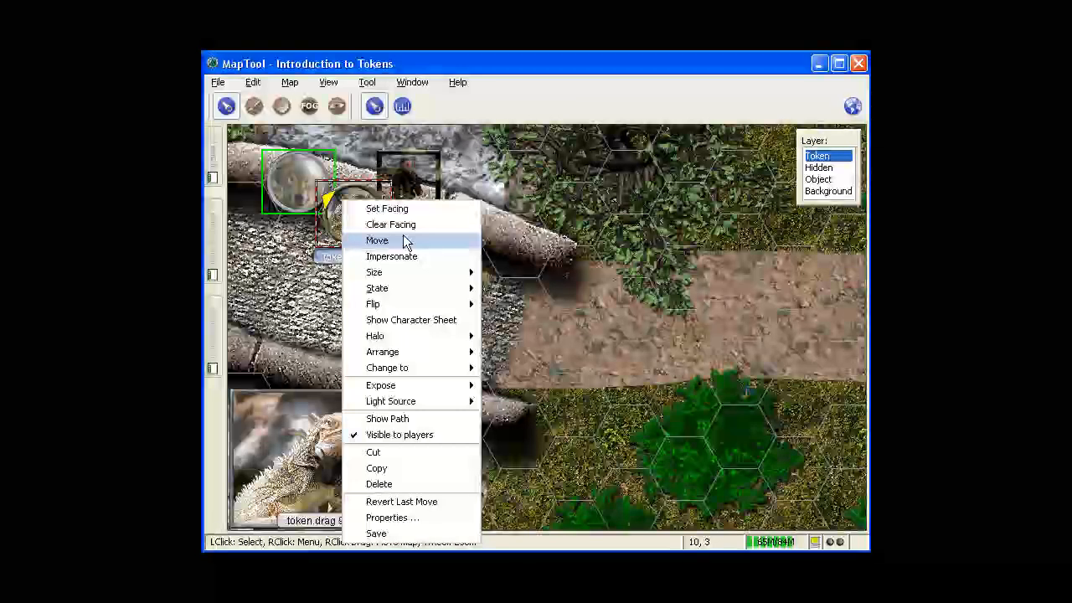
{"action": "mouse_move", "coordinate": [410, 320]}
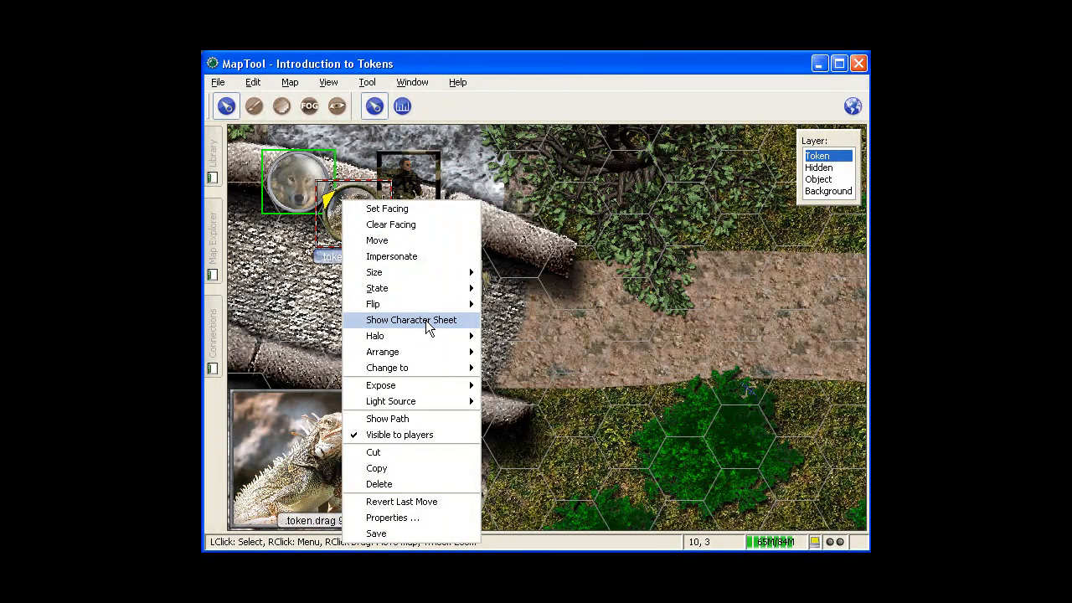
{"action": "left_click", "coordinate": [412, 320]}
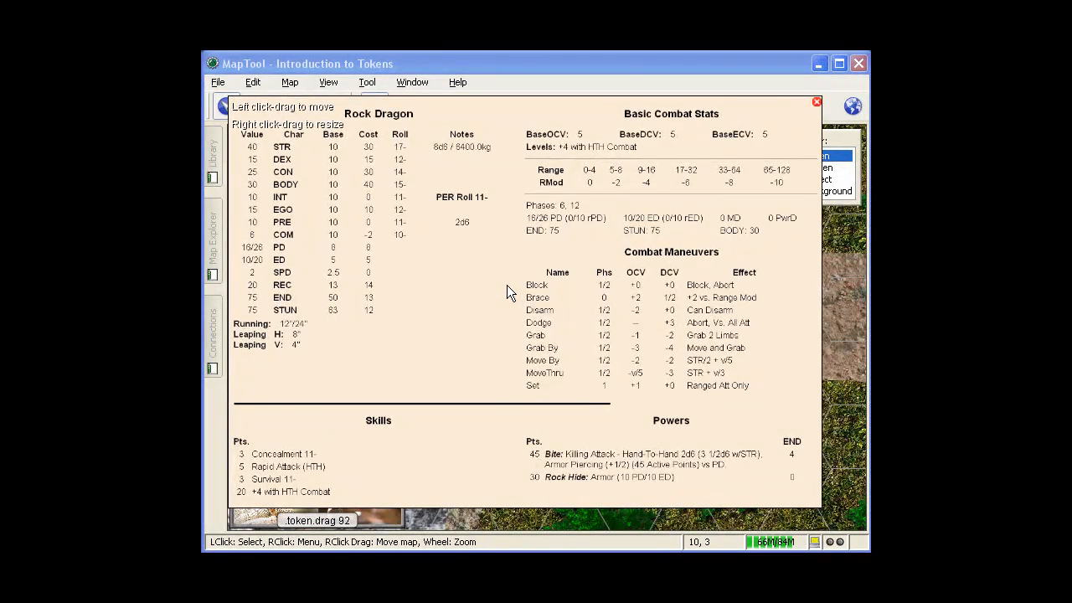
{"action": "mouse_move", "coordinate": [747, 459]}
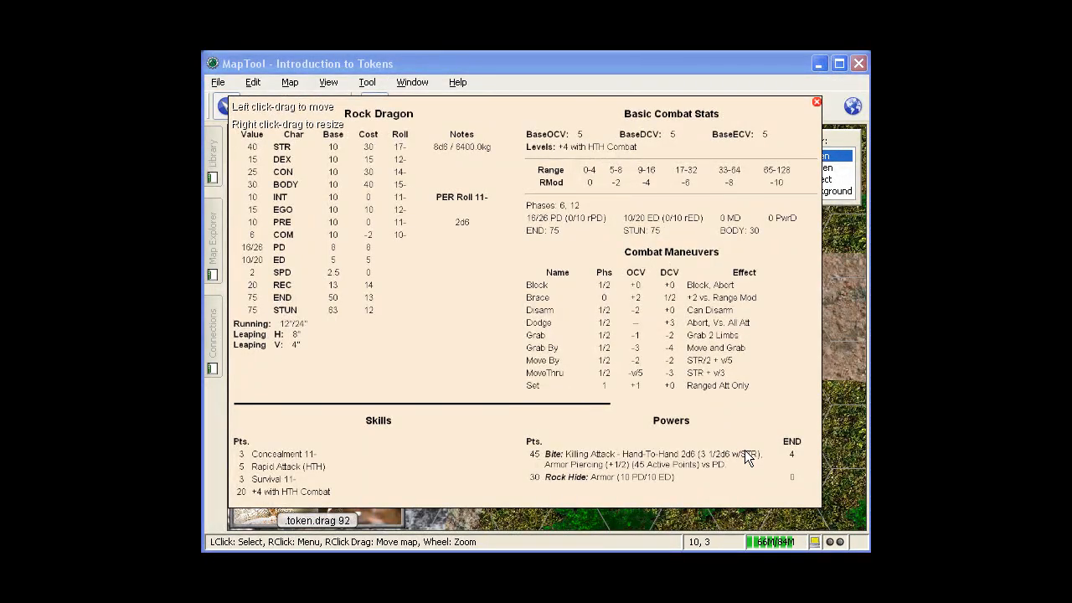
{"action": "left_click", "coordinate": [816, 102]}
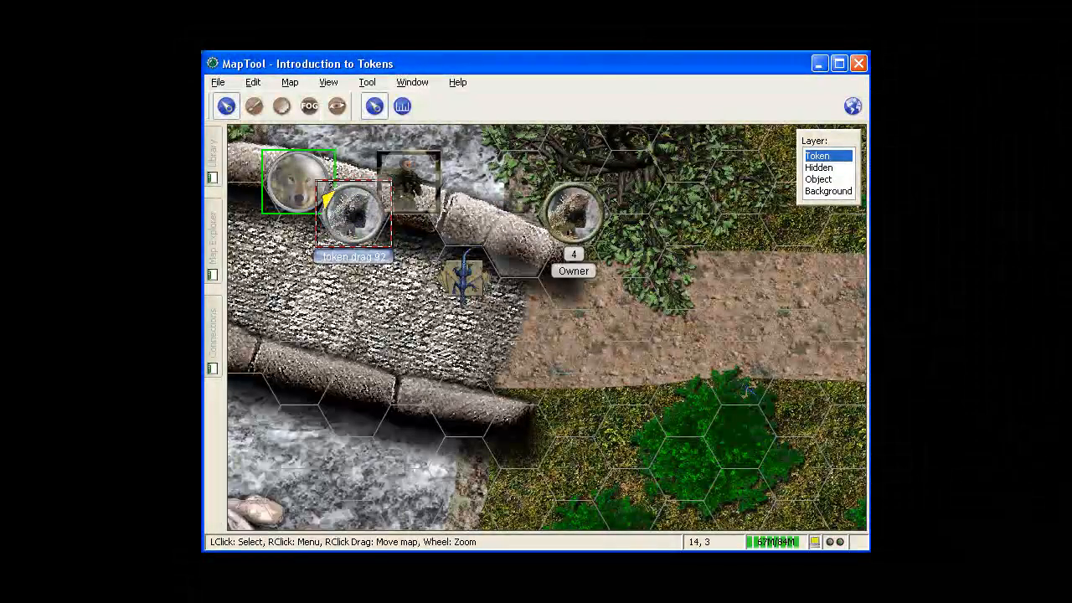
Move the lizard token back beside the path and save it as 'rock dragon' in the tuttoken folder.
{"action": "left_click_drag", "start_coordinate": [352, 205], "coordinate": [573, 210]}
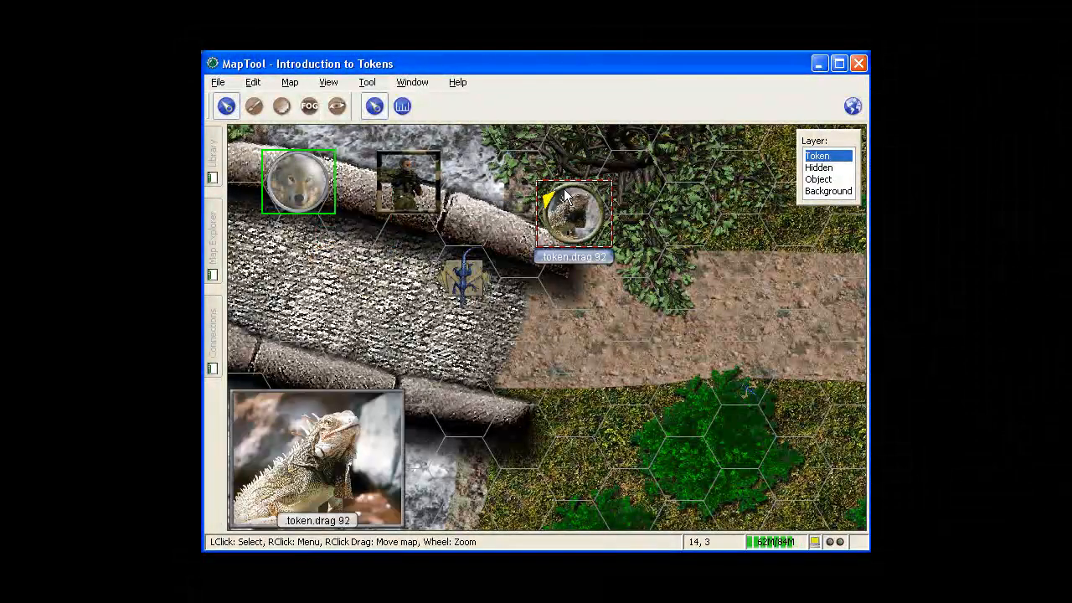
{"action": "right_click", "coordinate": [573, 210]}
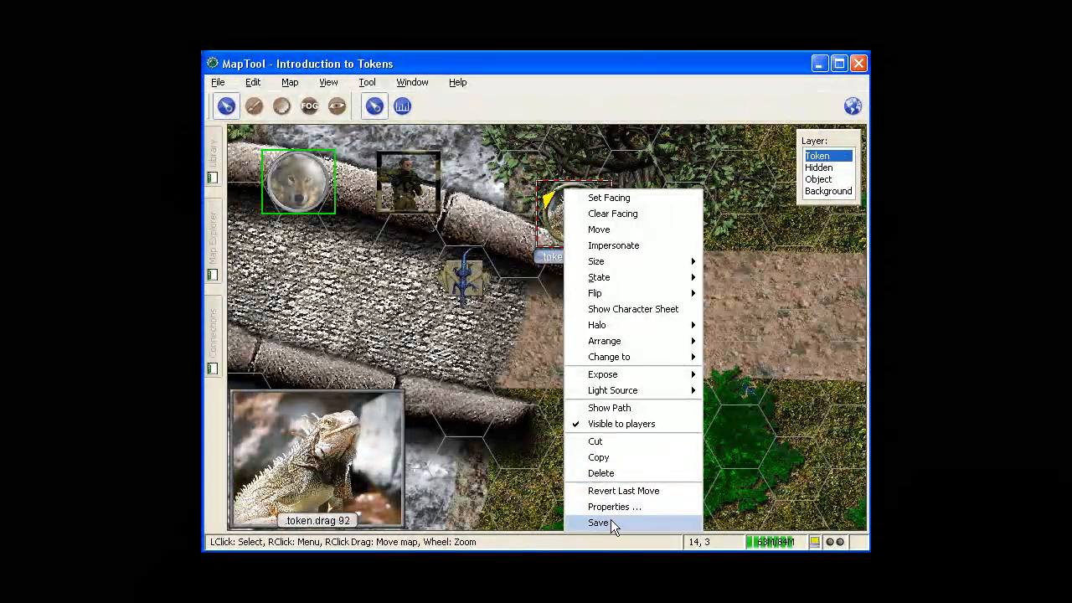
{"action": "left_click", "coordinate": [598, 523]}
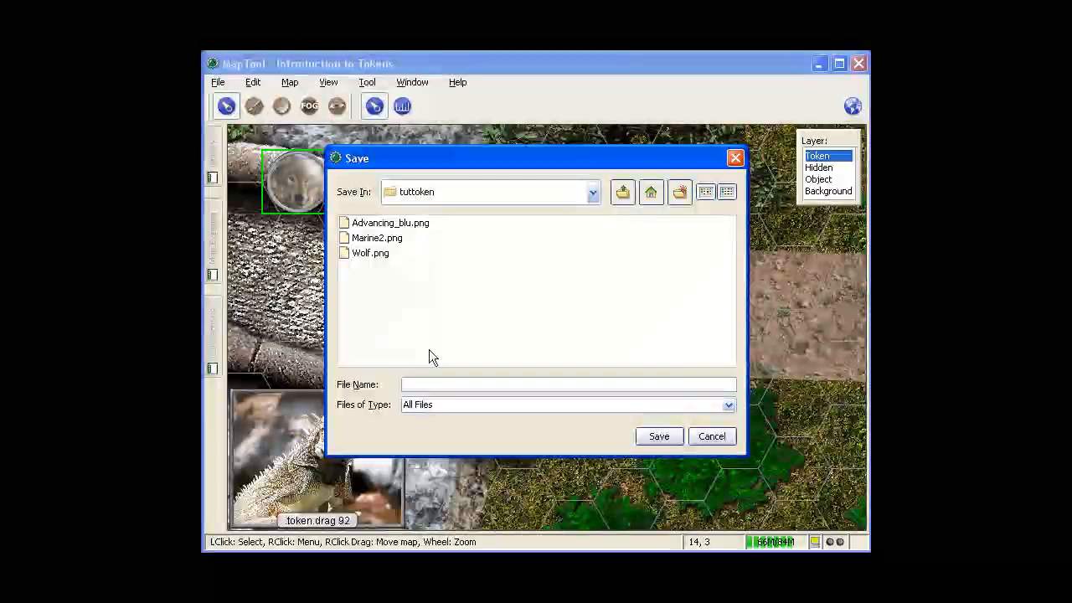
{"action": "type", "text": "rock dragon"}
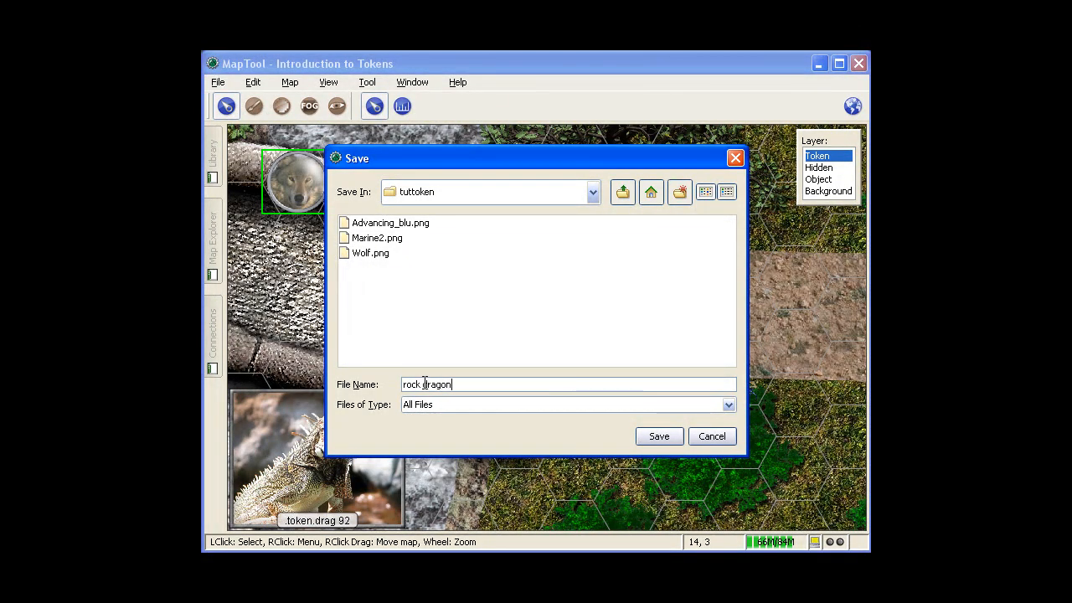
{"action": "left_click", "coordinate": [659, 436]}
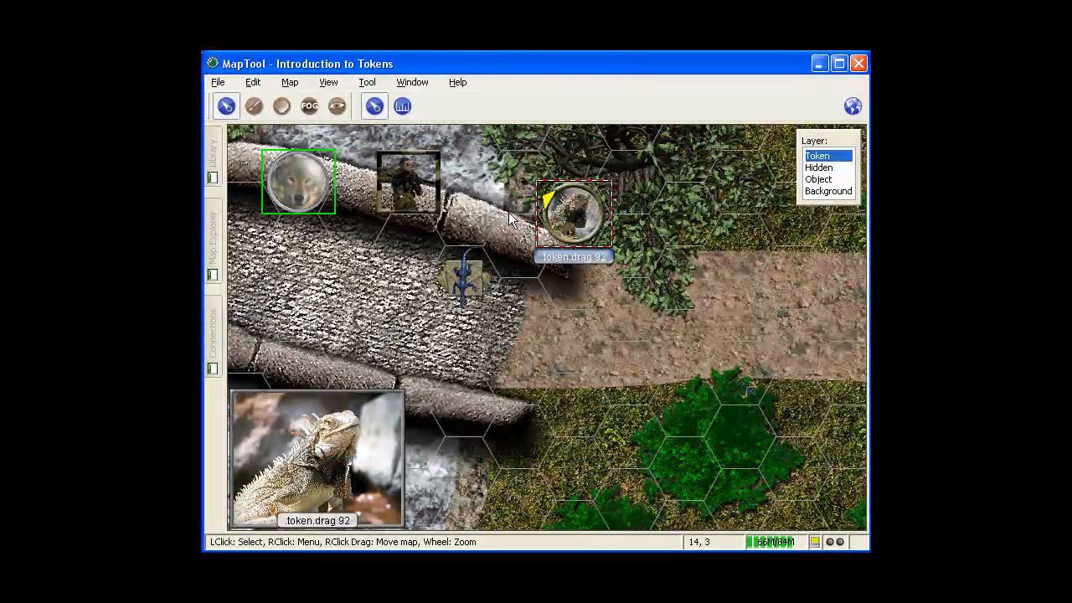
{"action": "left_click", "coordinate": [211, 164]}
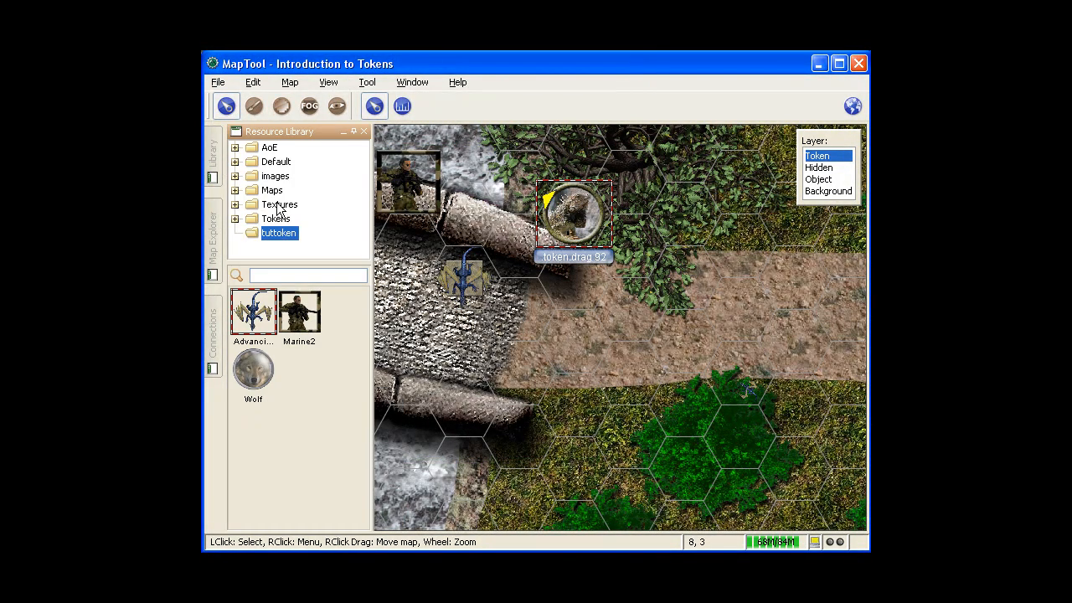
Show the tuttoken folder's contents so the saved rock dragon token appears.
{"action": "left_click", "coordinate": [278, 233]}
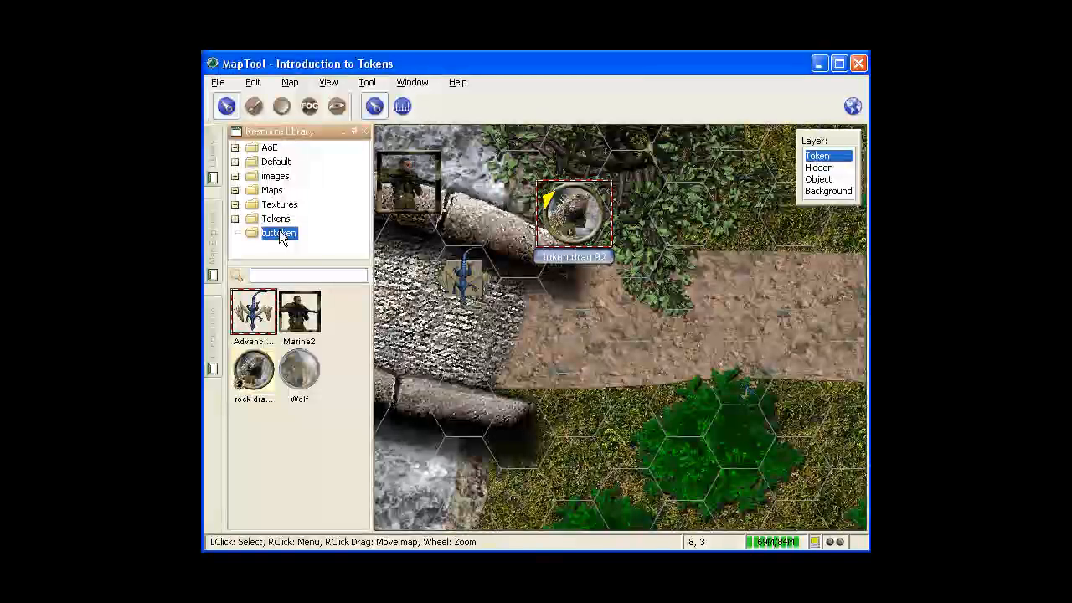
{"action": "mouse_move", "coordinate": [254, 369]}
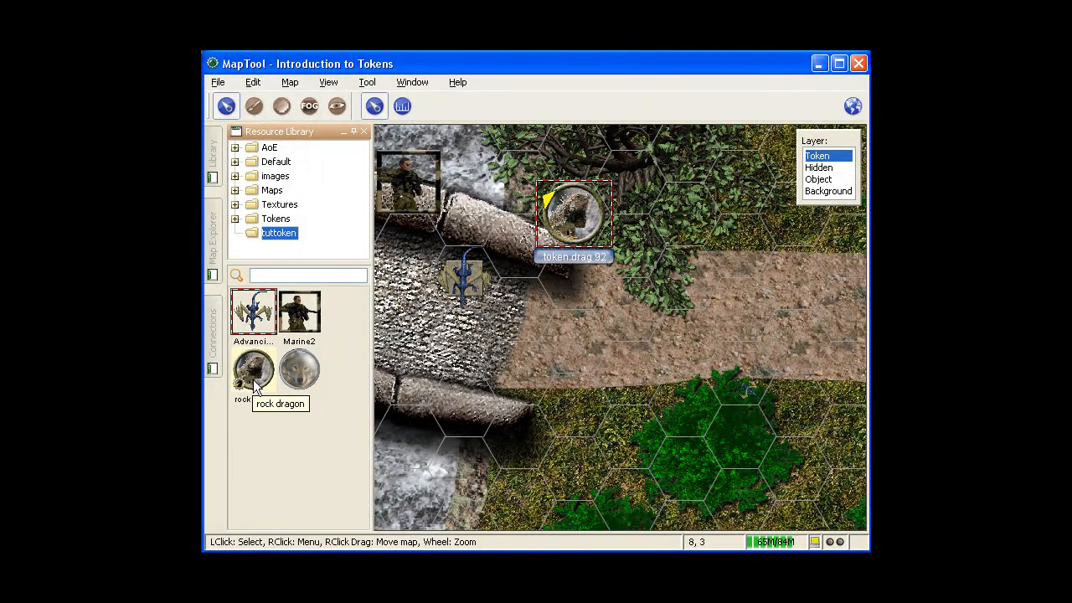
{"action": "mouse_move", "coordinate": [254, 385]}
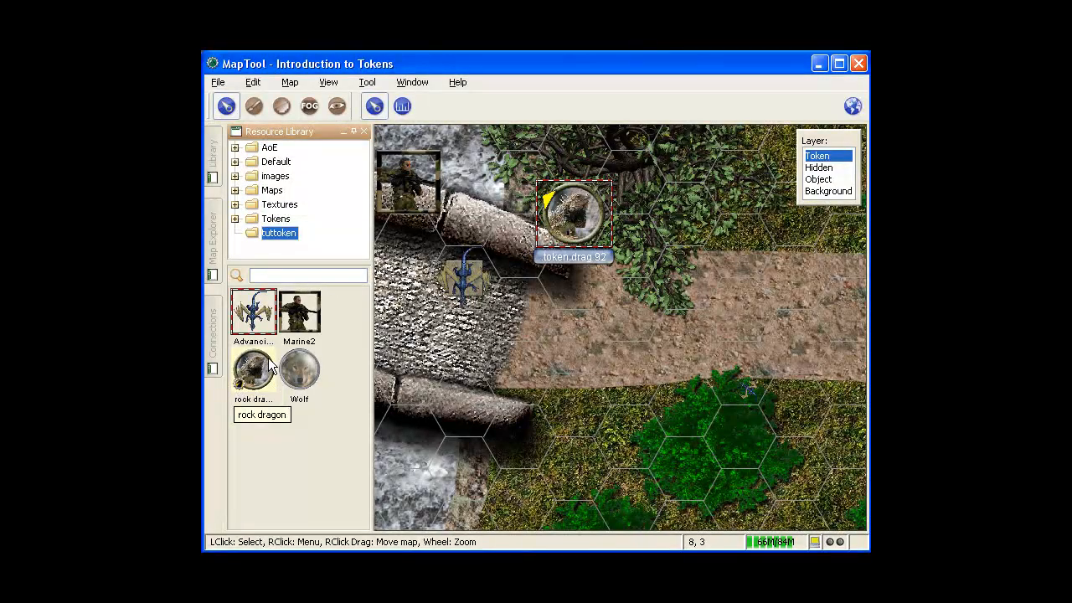
{"action": "mouse_move", "coordinate": [255, 368]}
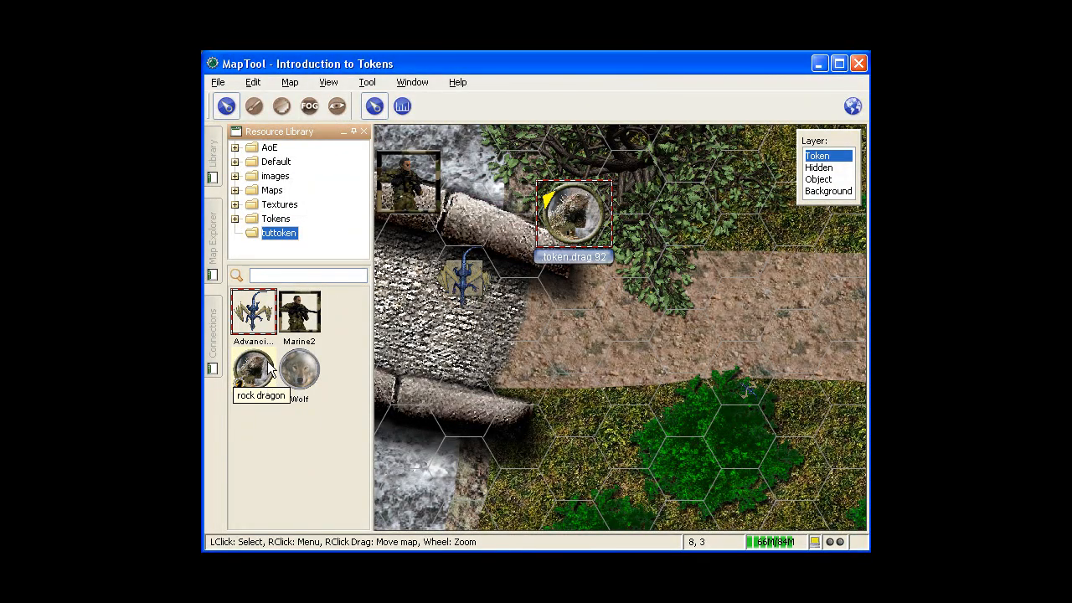